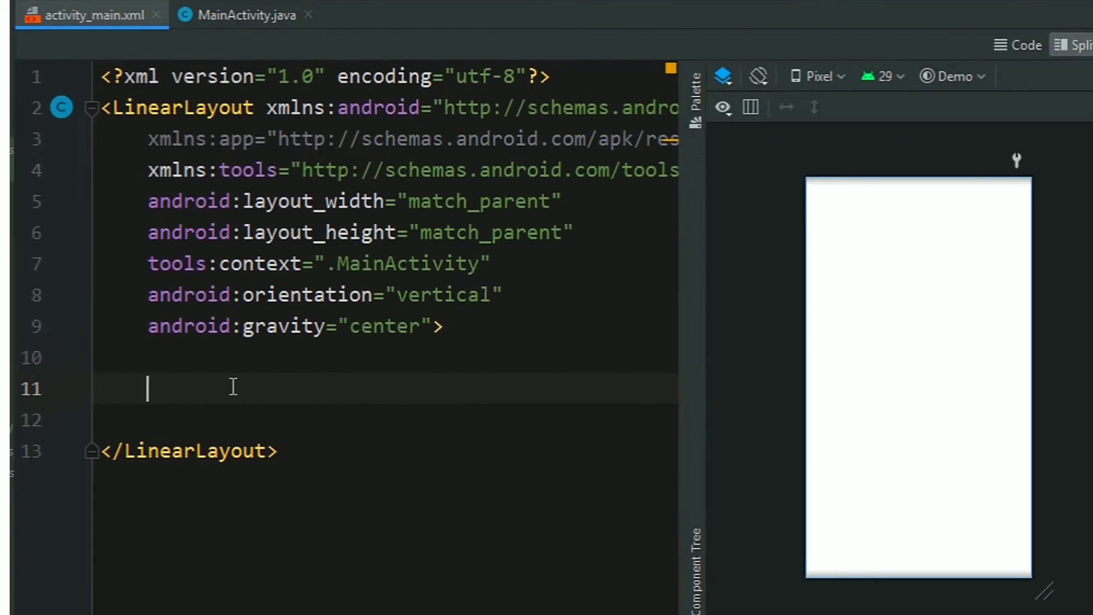
- Write an ImageView element 200dp by 200dp with android:id="@+id/photo" inside the LinearLayout
text(<Image)
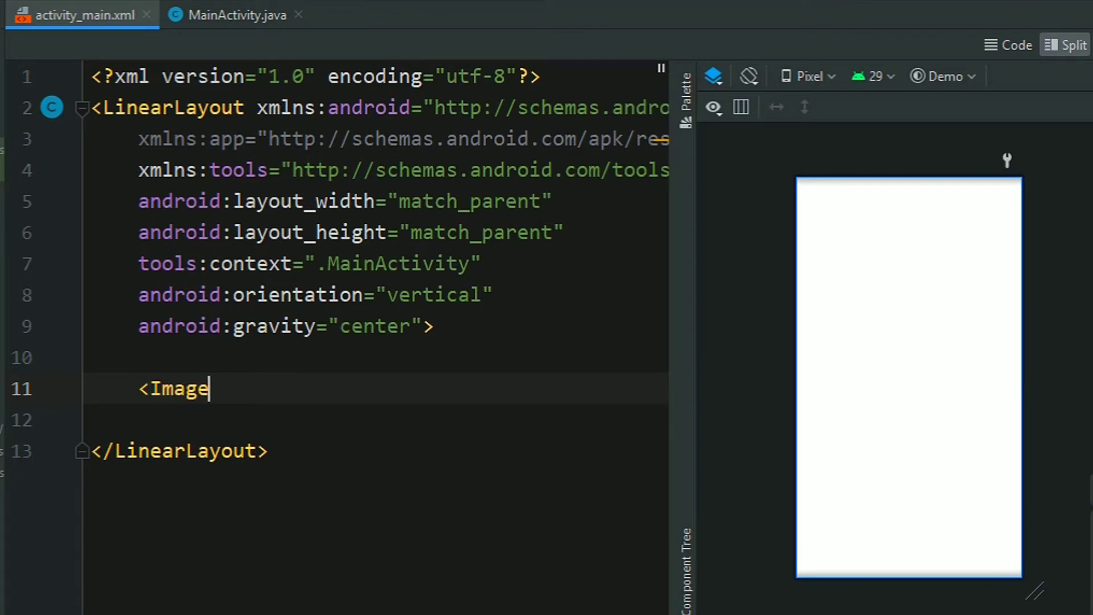
text(View)
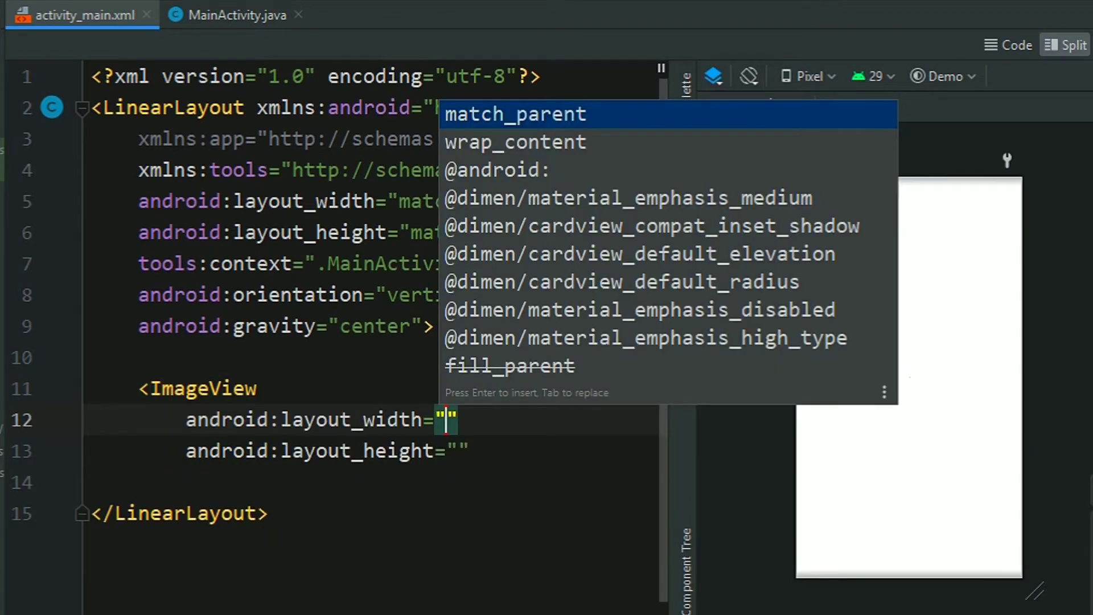
text(200dp)
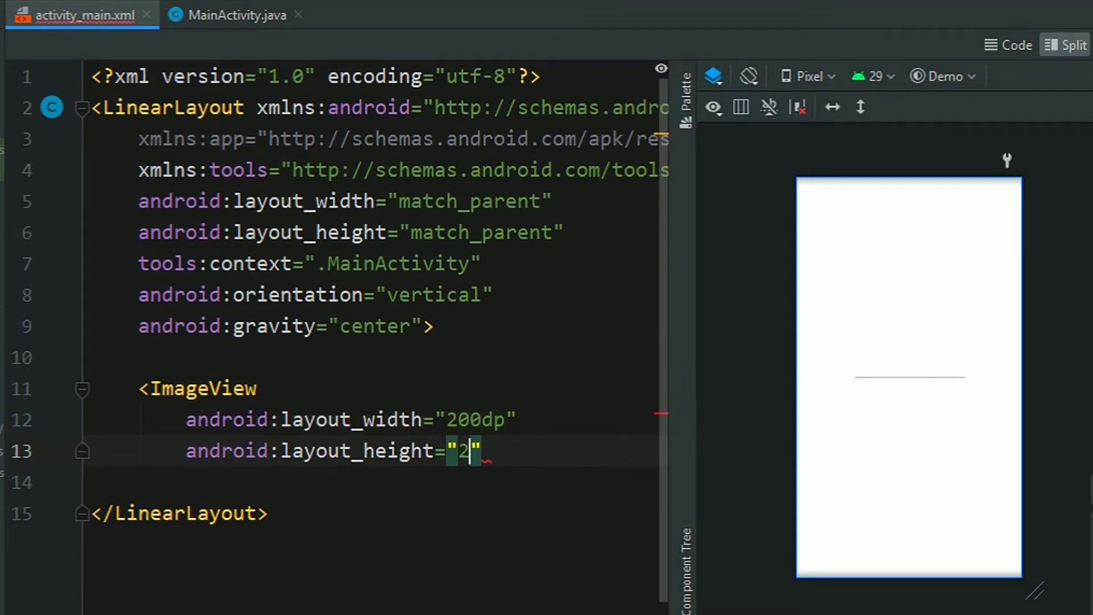
text(0dp)
text(/>)
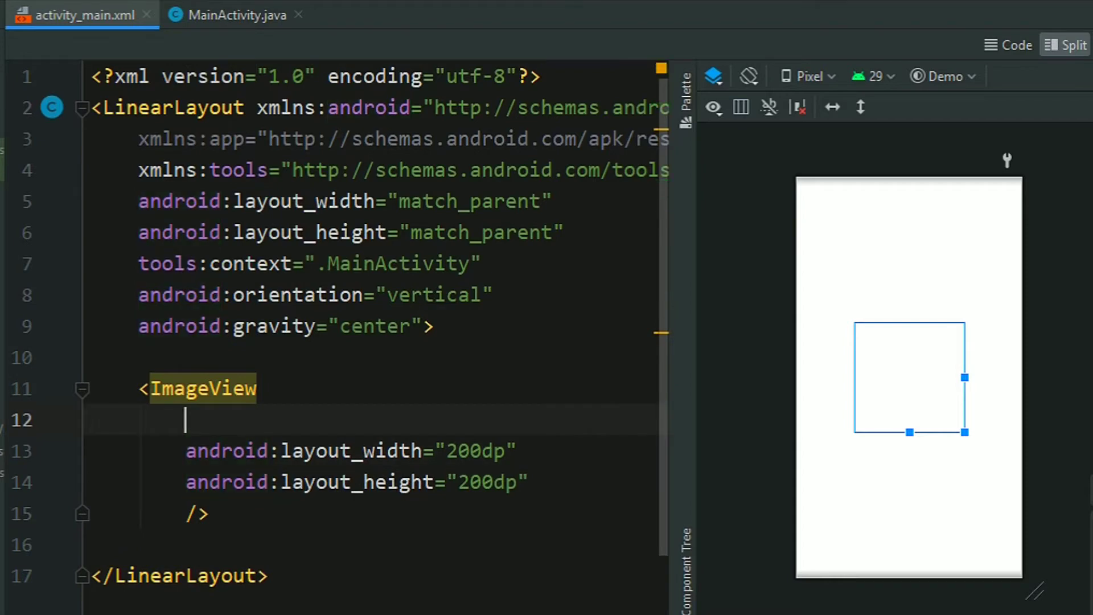
text(android:id="@+id/)
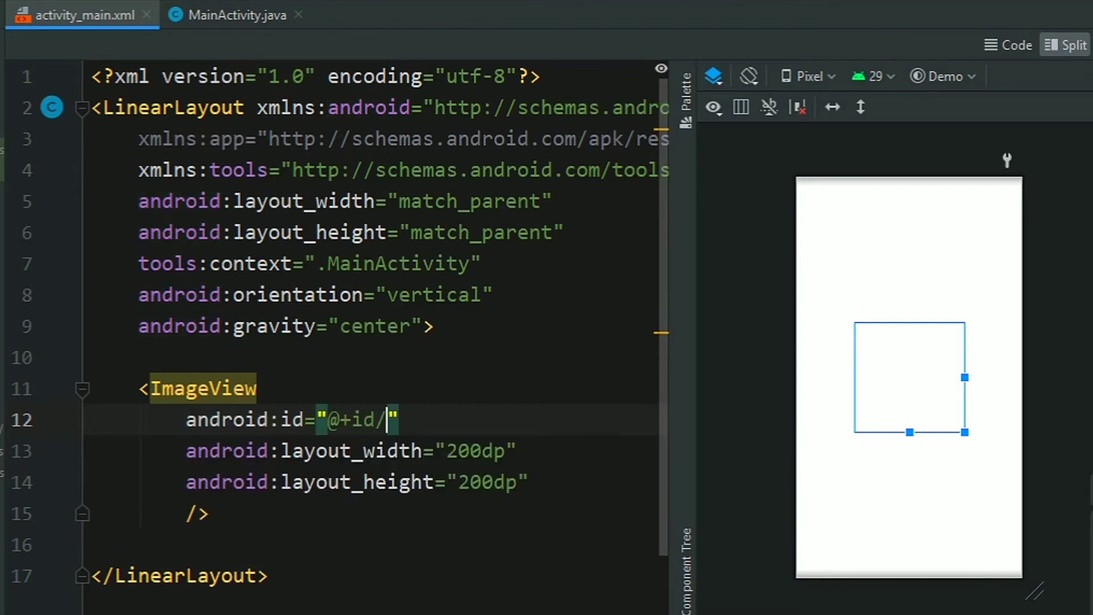
text(photo)
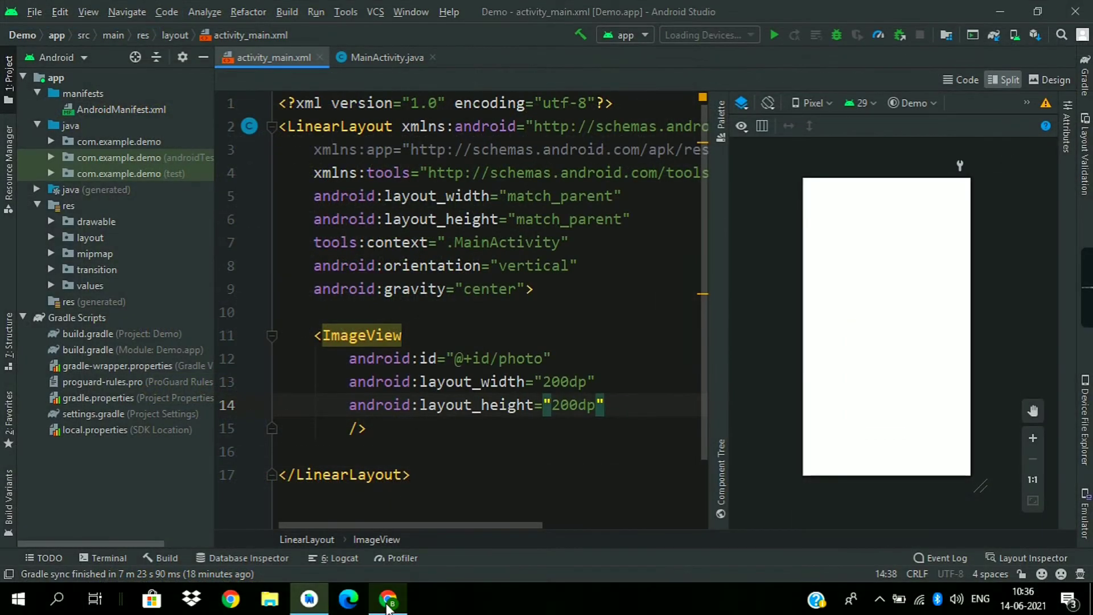
- Draw a check-mark path of two straight segments with the Path tool and deselect it
click(388, 599)
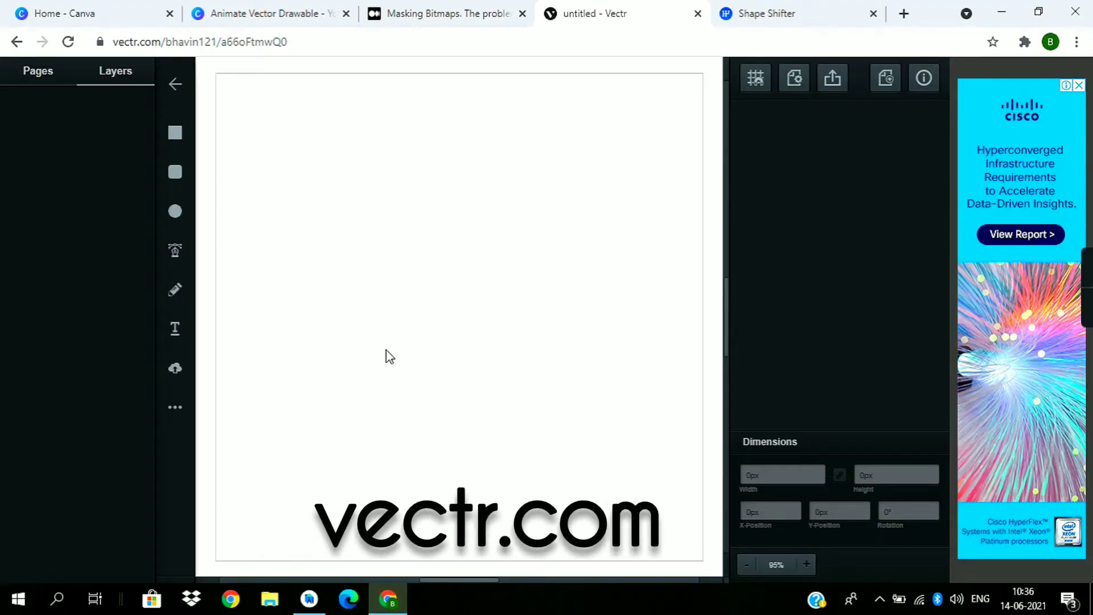
mouse_move(393, 333)
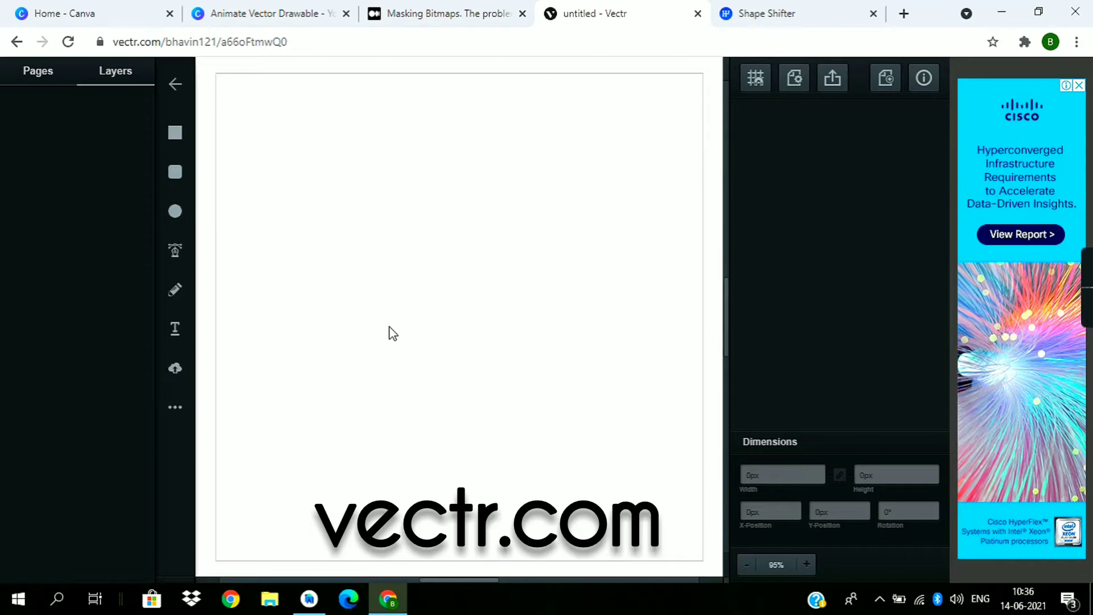
mouse_move(174, 210)
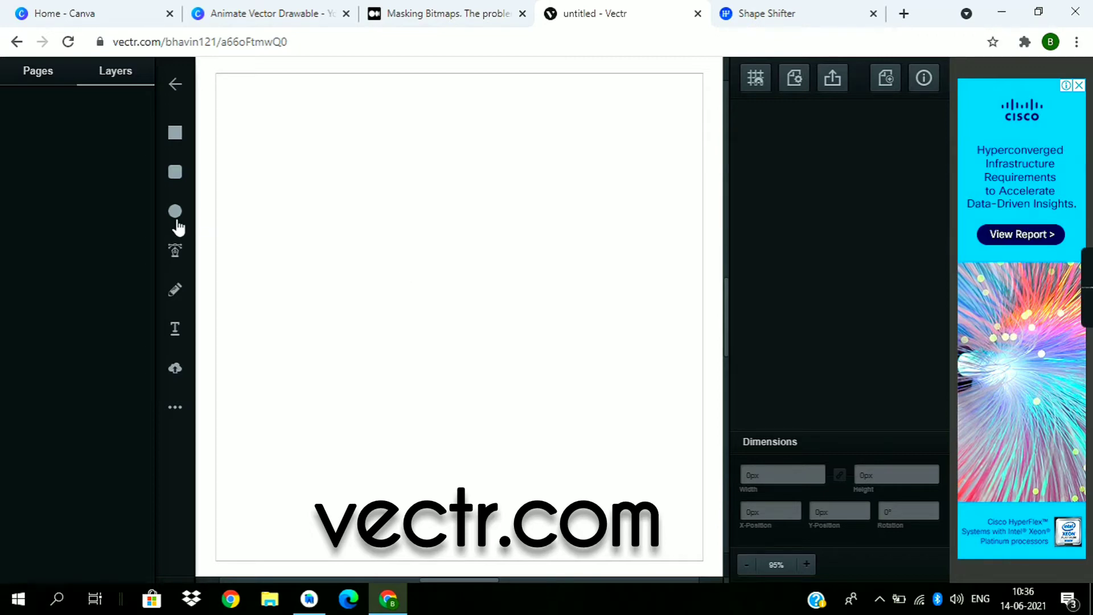
click(175, 211)
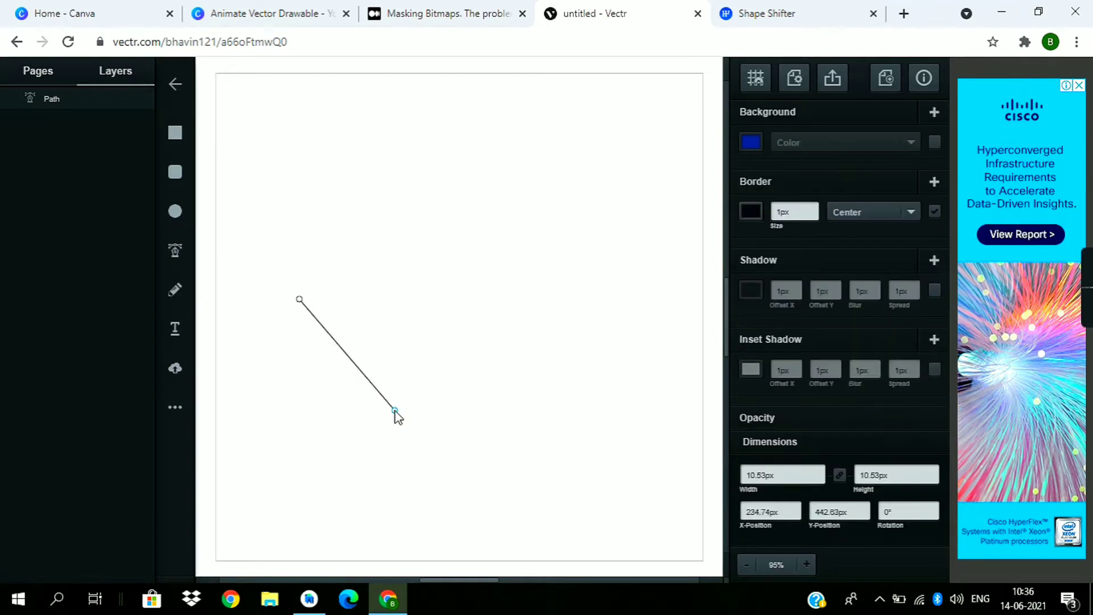
click(612, 225)
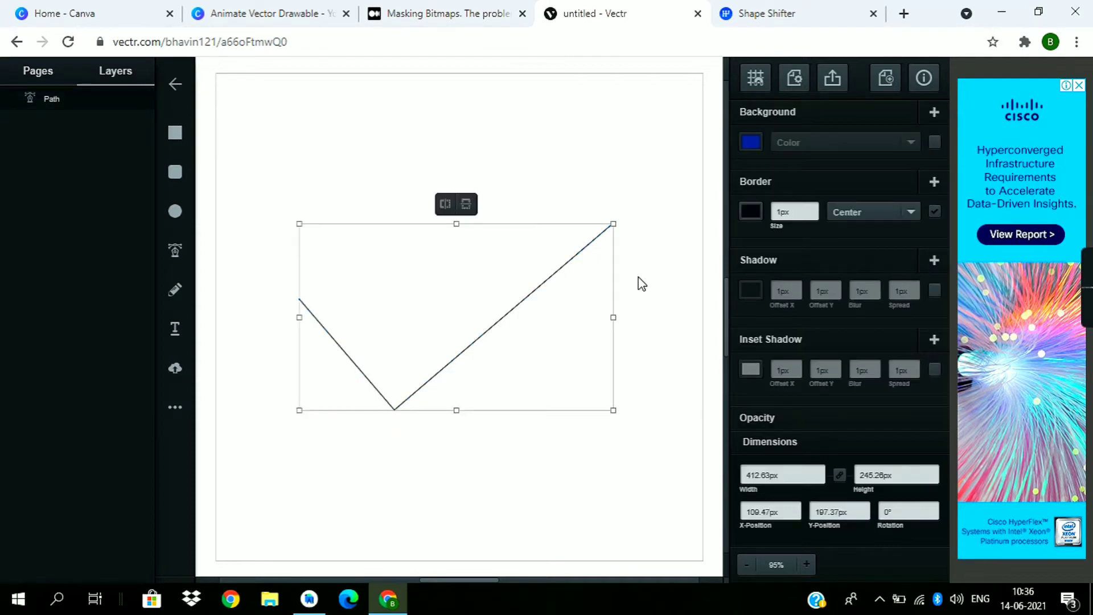
click(627, 246)
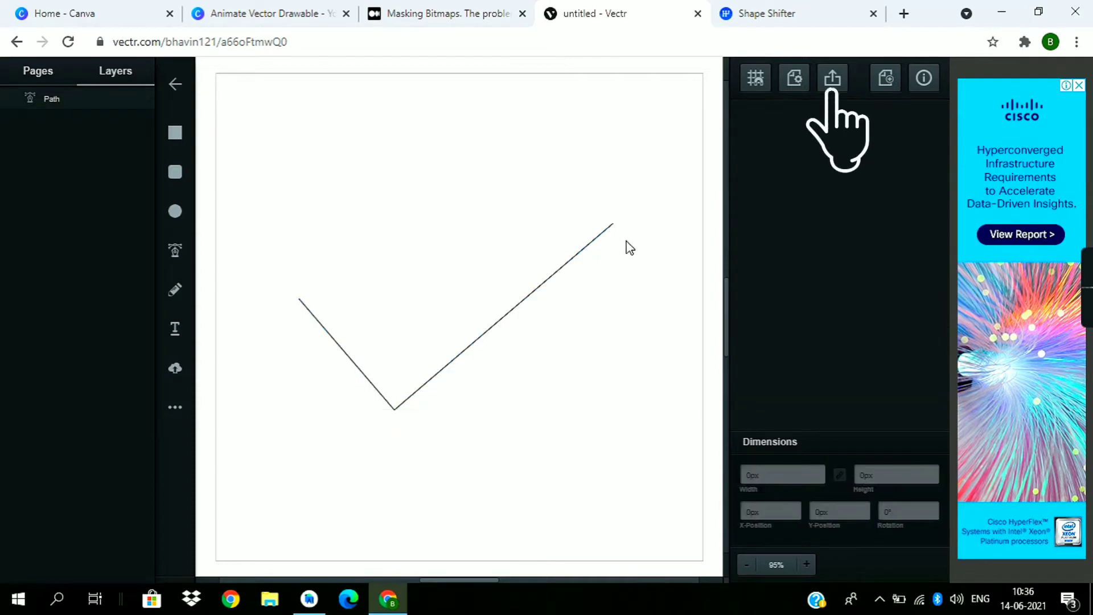
mouse_move(640, 240)
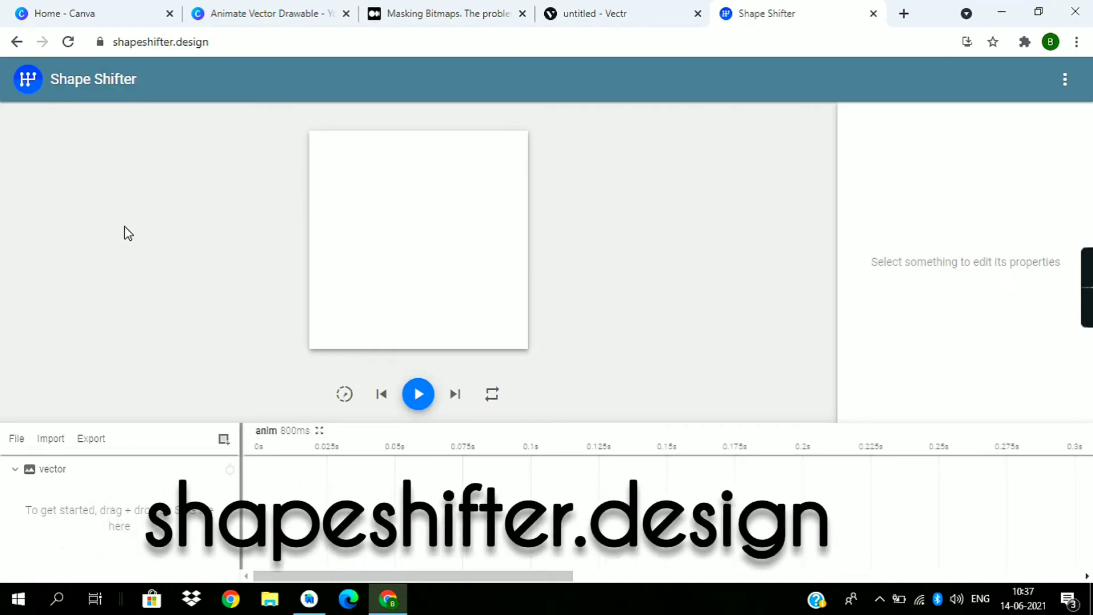
mouse_move(174, 250)
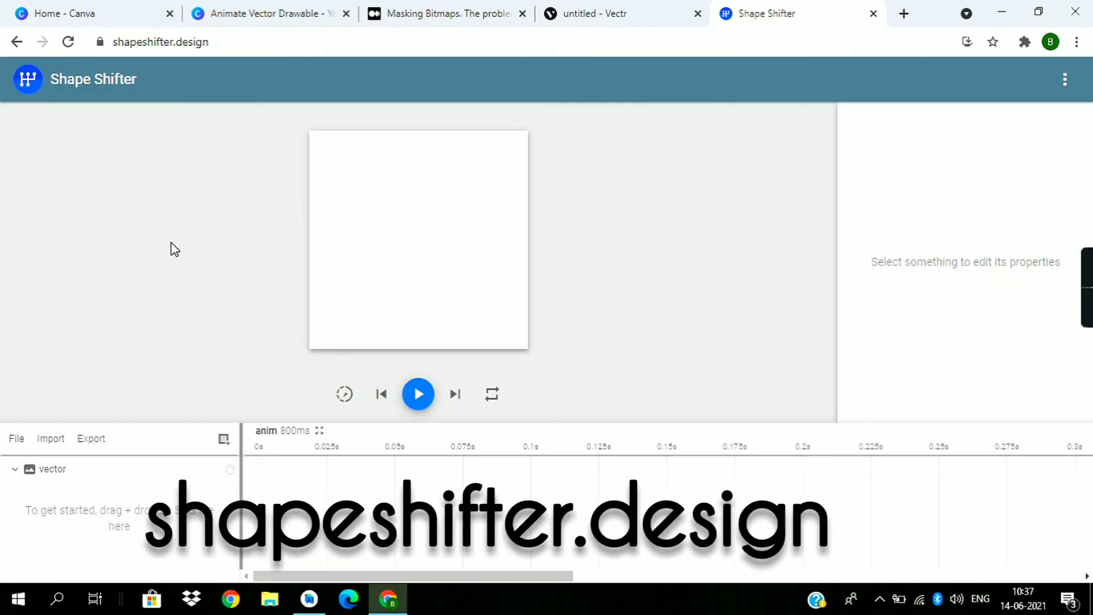
mouse_move(61, 460)
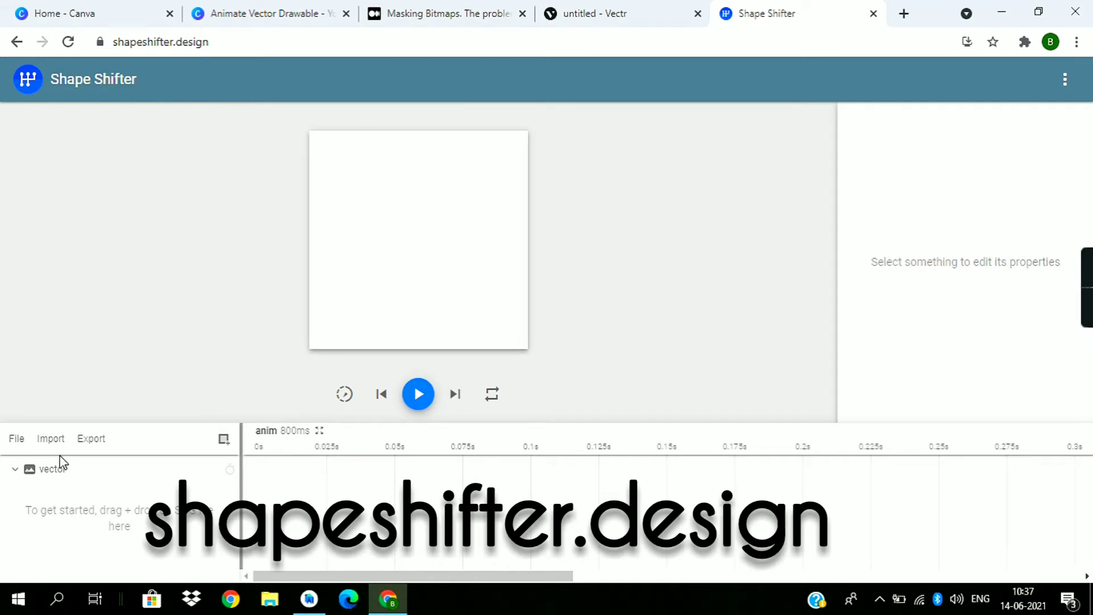
- Import the Vectr-exported tick SVG as a grouped path under the vector layer
click(53, 469)
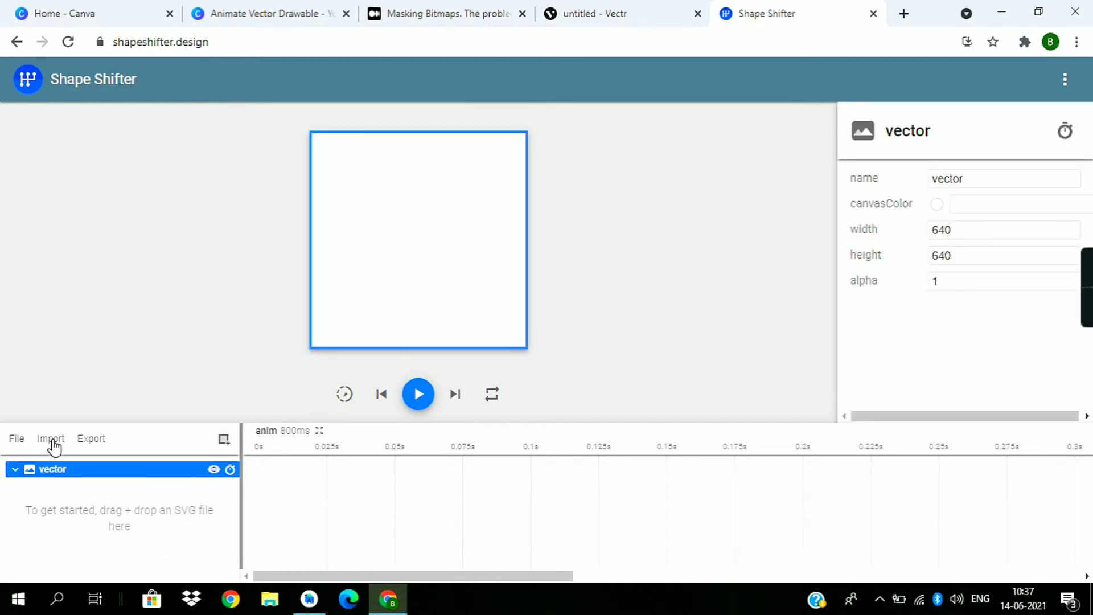
click(50, 439)
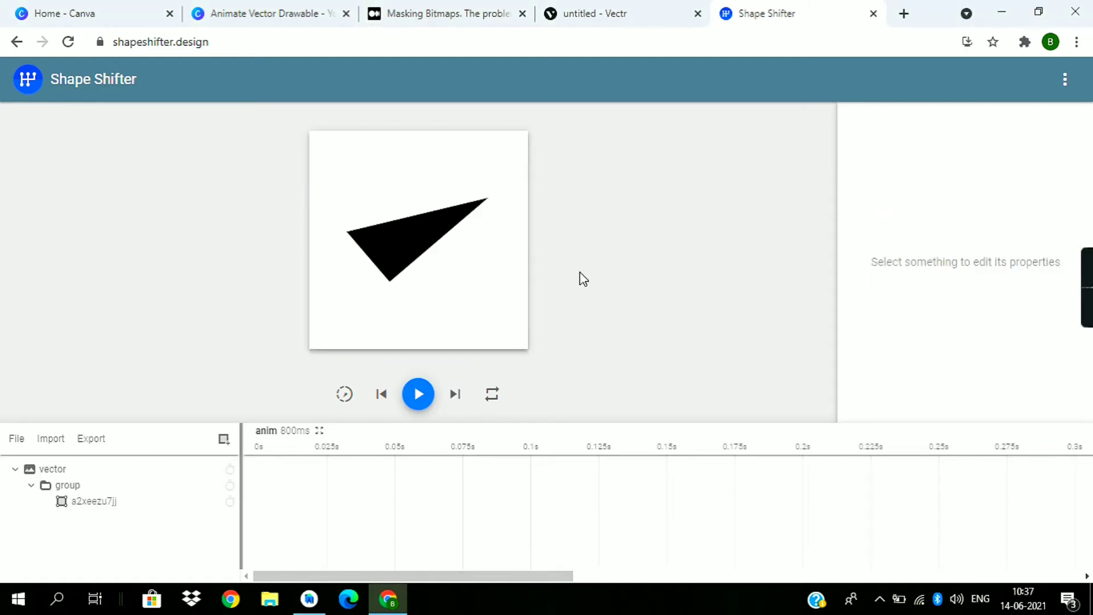
mouse_move(138, 496)
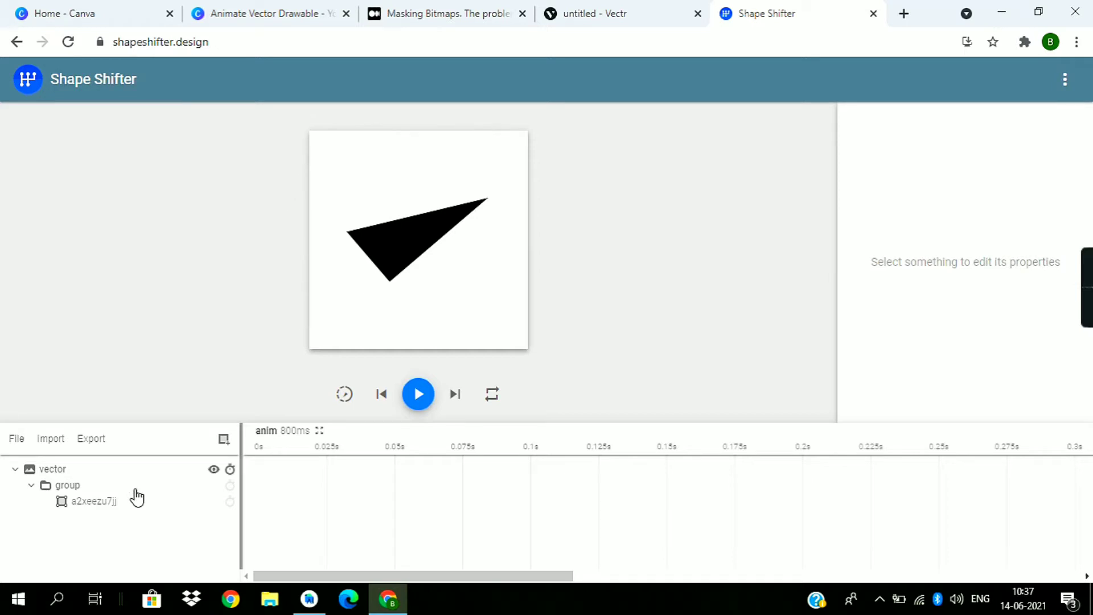
- Give the tick path a green stroke colour and a stroke width of 50
click(89, 500)
text(0)
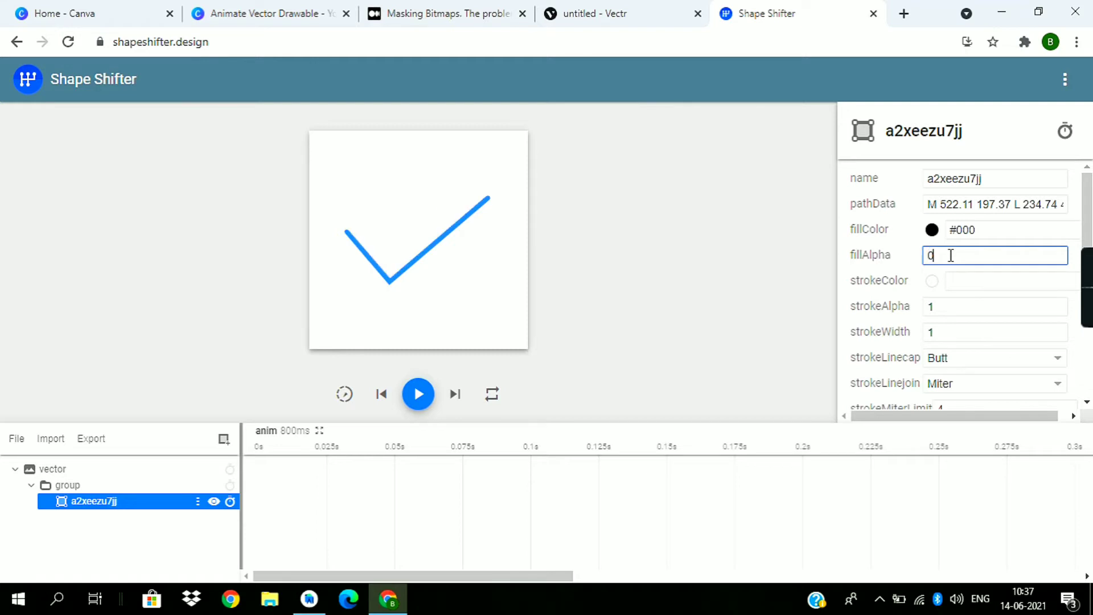
click(1003, 280)
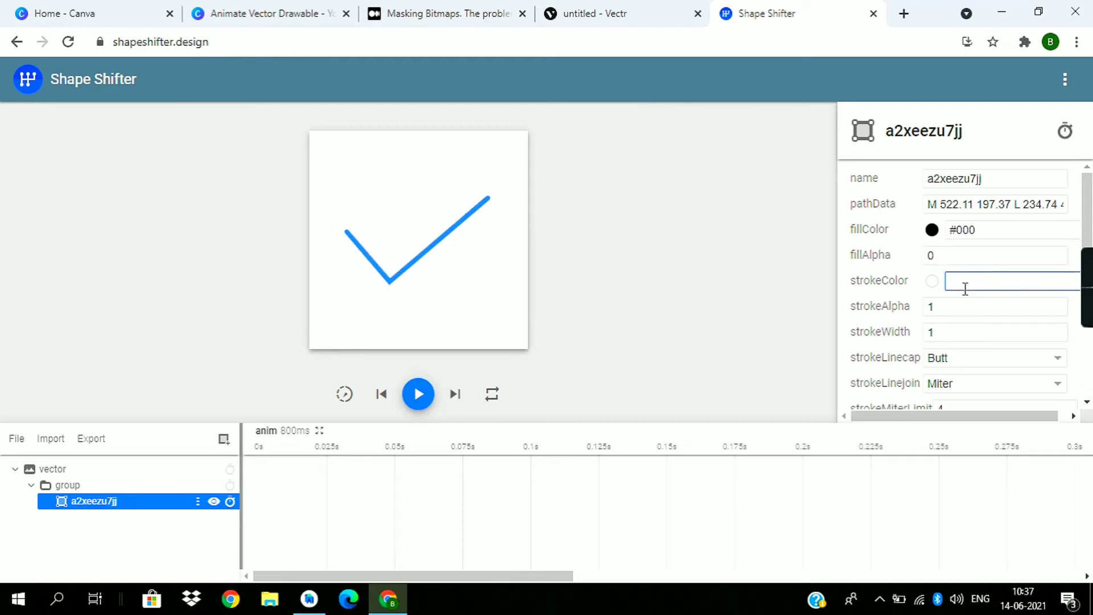
text(#)
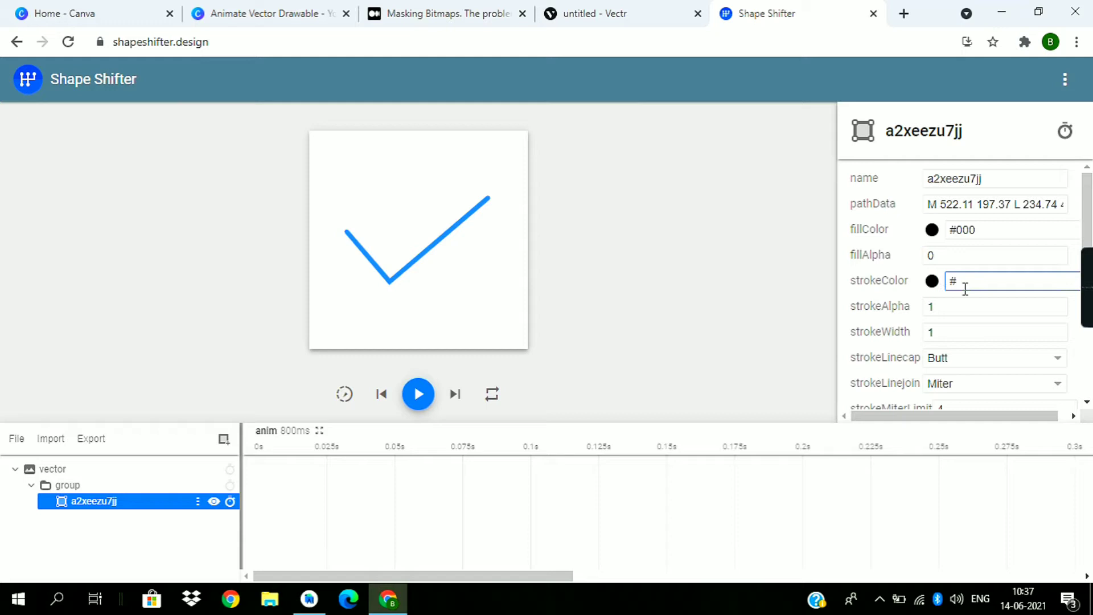
text(00af00)
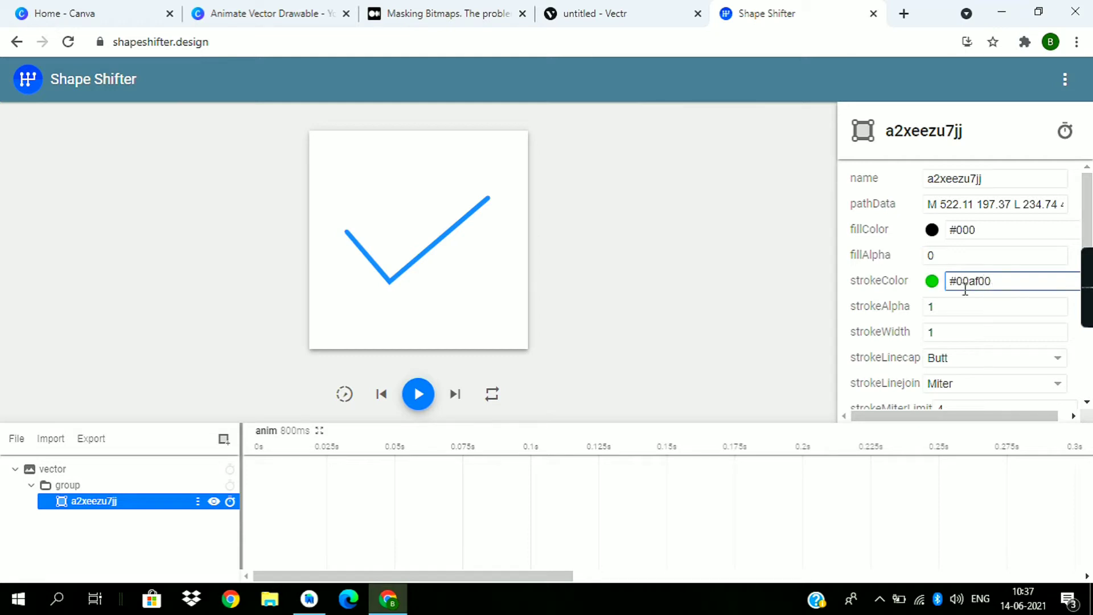
click(996, 332)
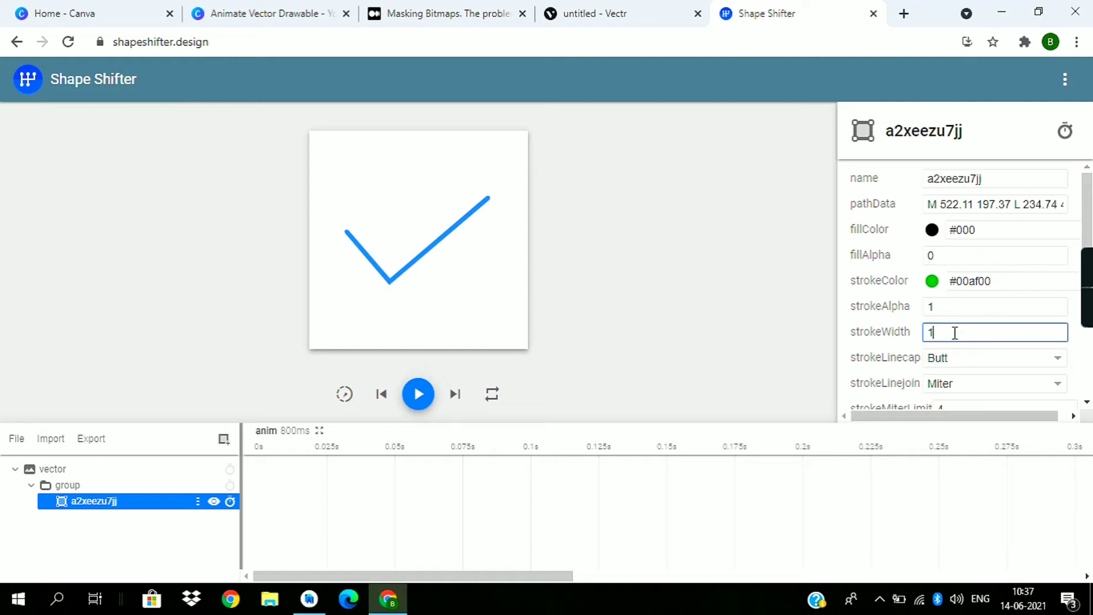
text(50)
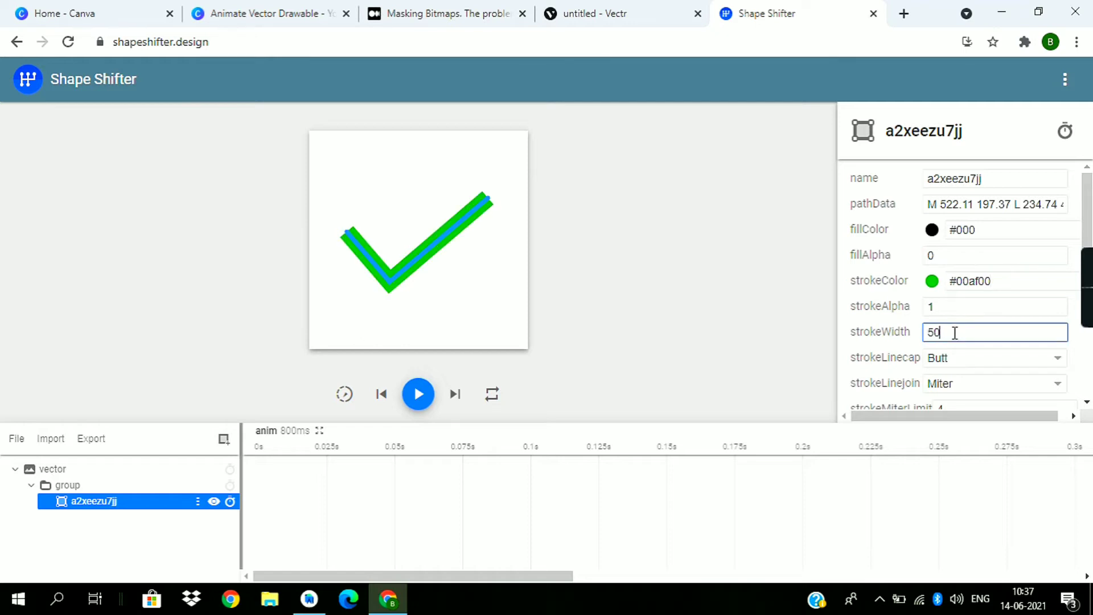
- Set the stroke's line join and strokeLinecap both to Round
scroll(down, 3)
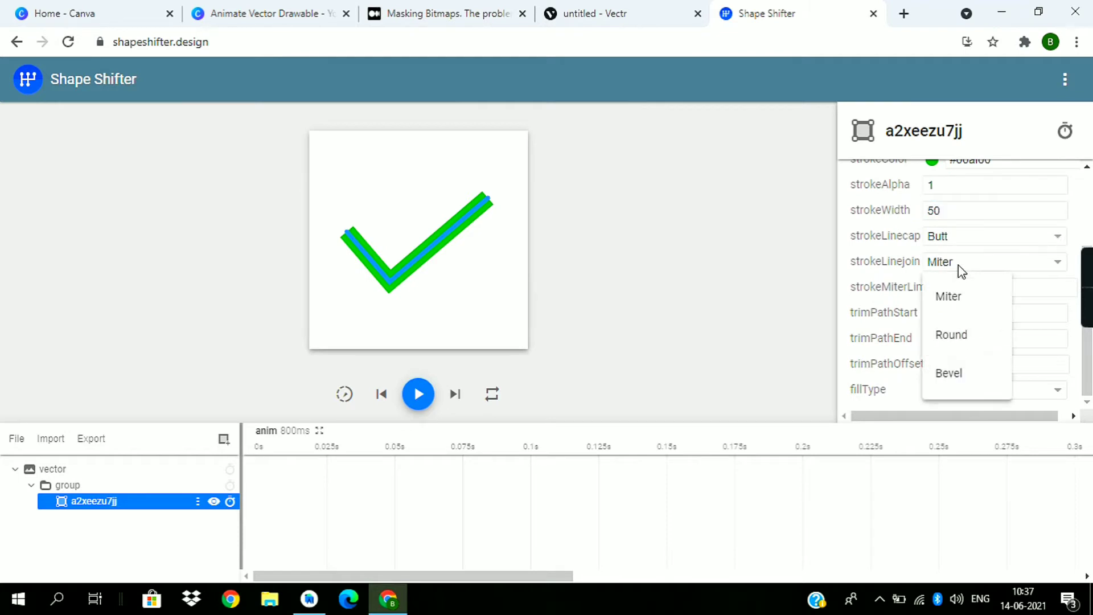
click(951, 335)
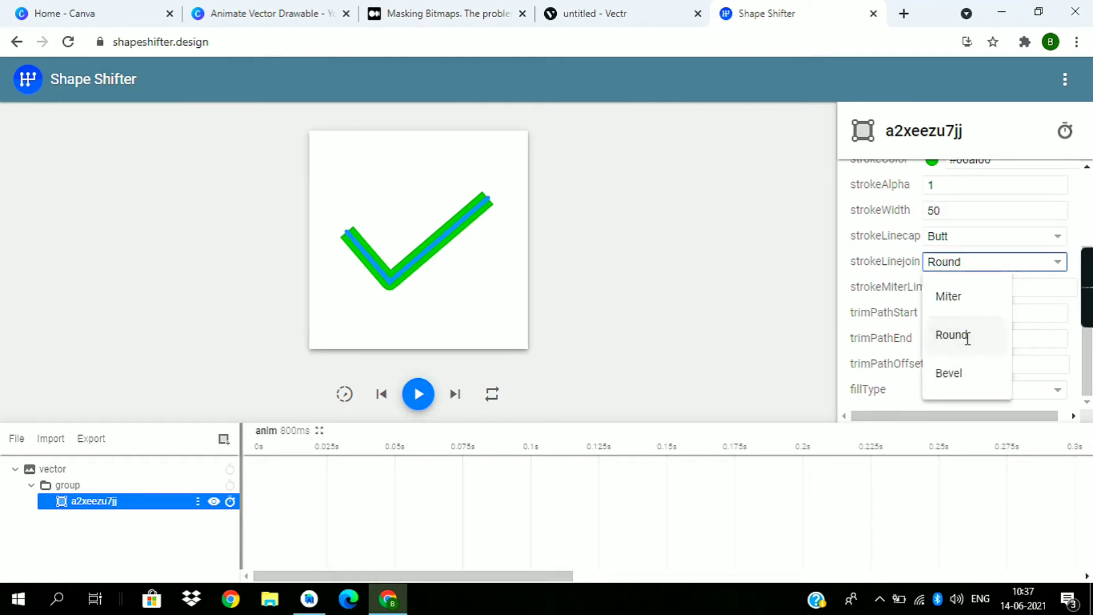
click(990, 236)
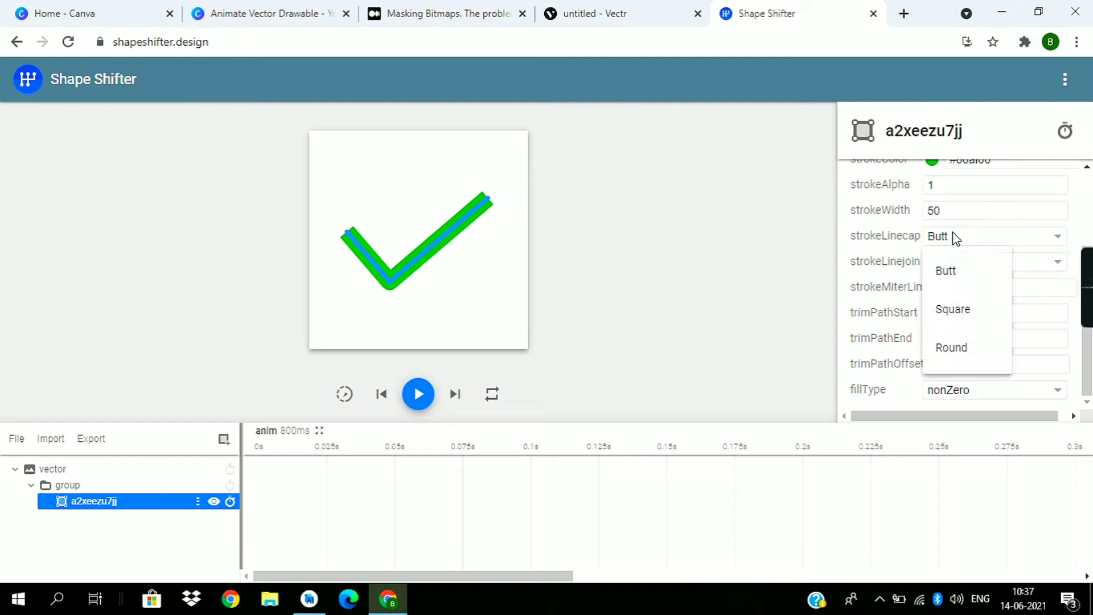
click(950, 347)
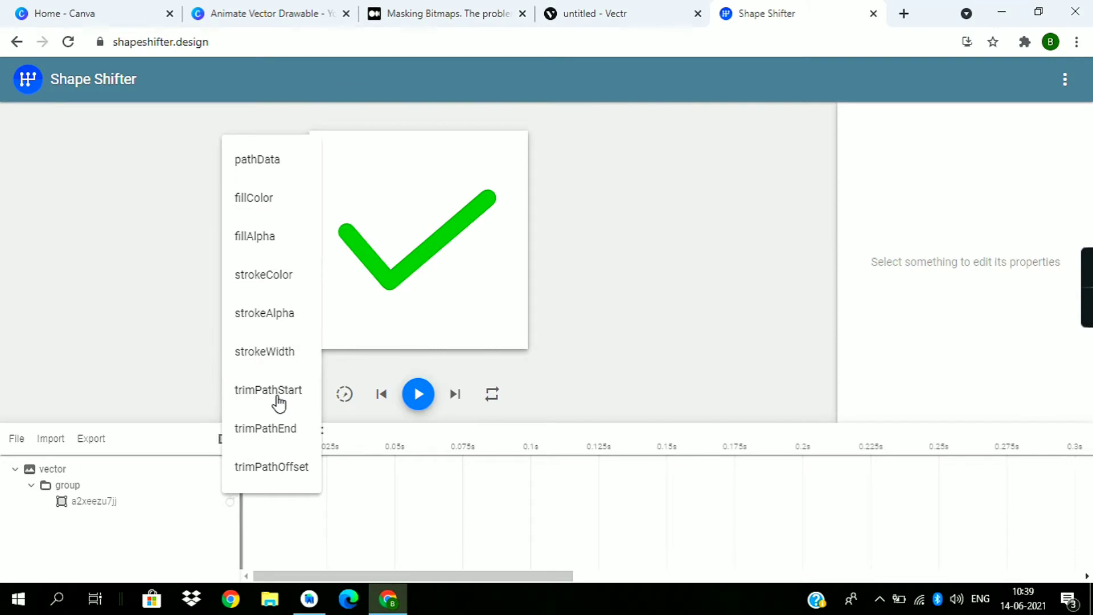
- Add a trimPathStart animation with startTime 0 and fromValue 1 over the 800 ms
click(268, 390)
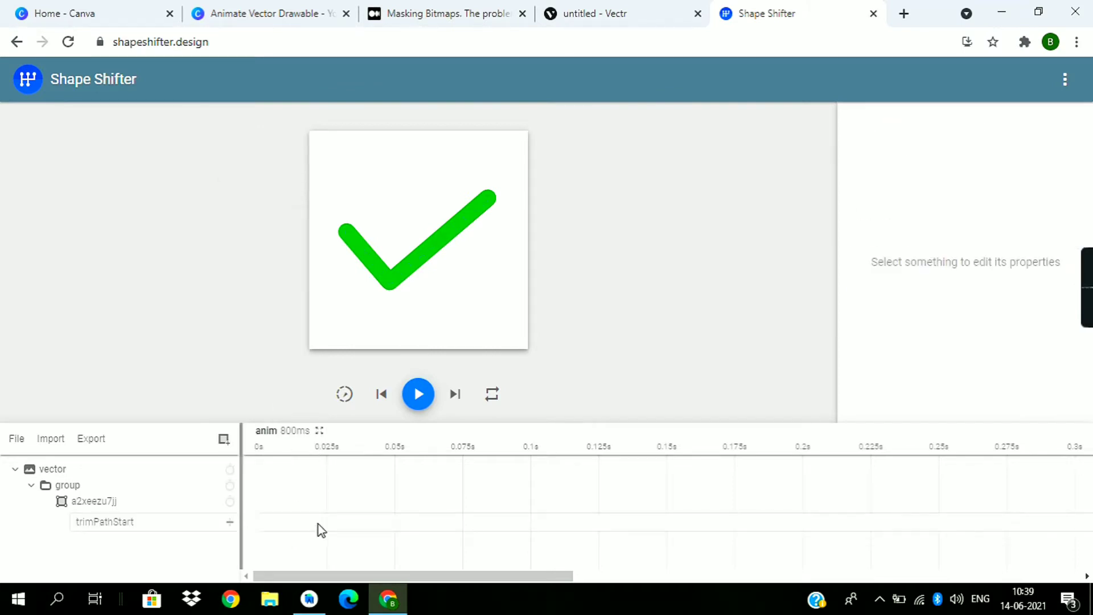
mouse_move(757, 510)
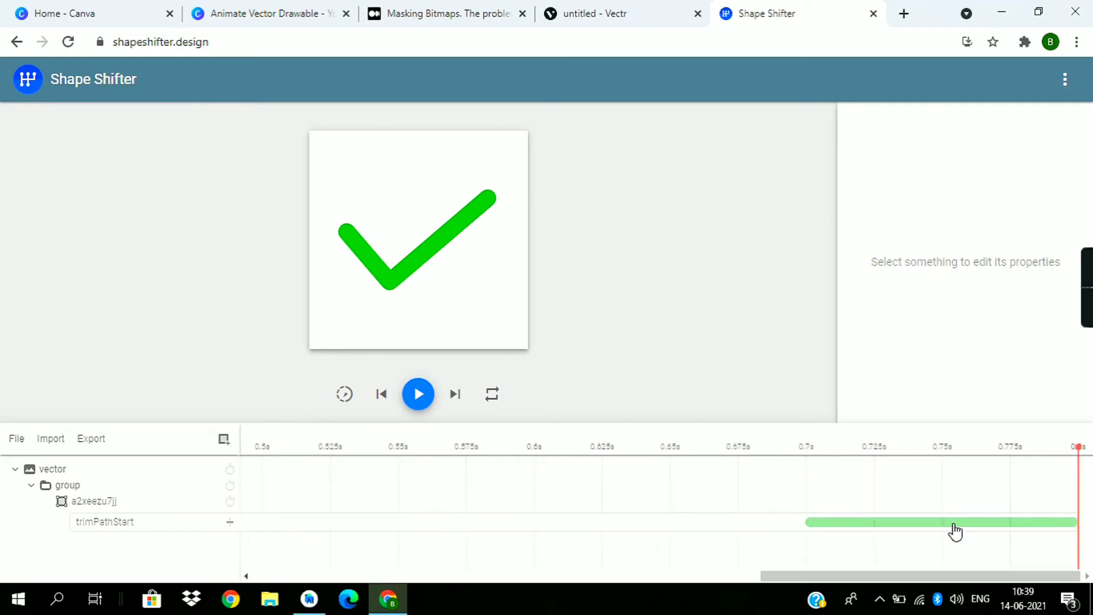
click(941, 521)
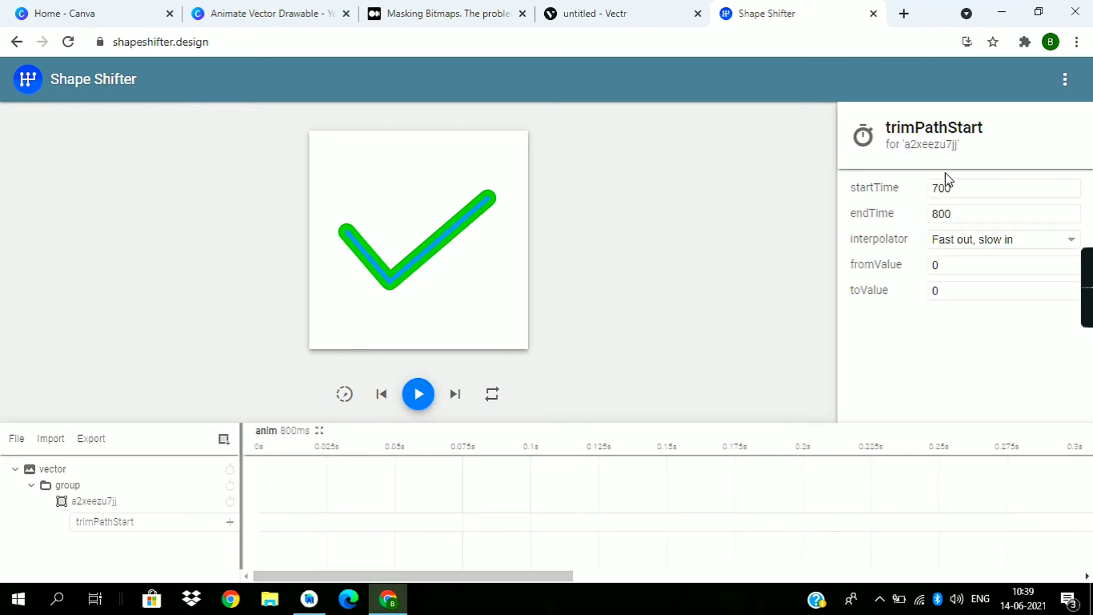
click(1002, 188)
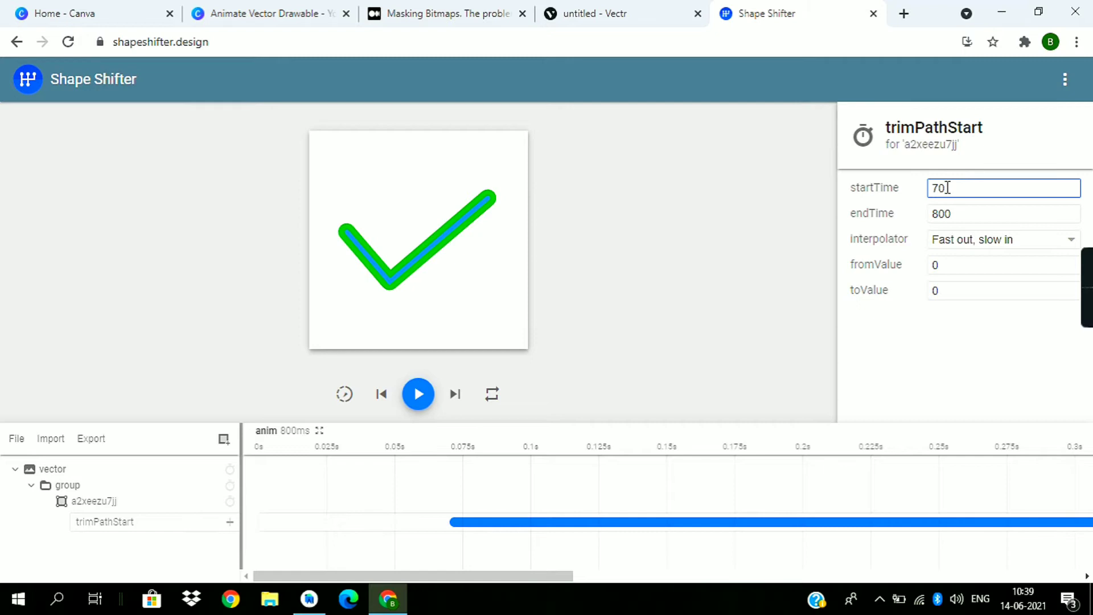
click(1003, 264)
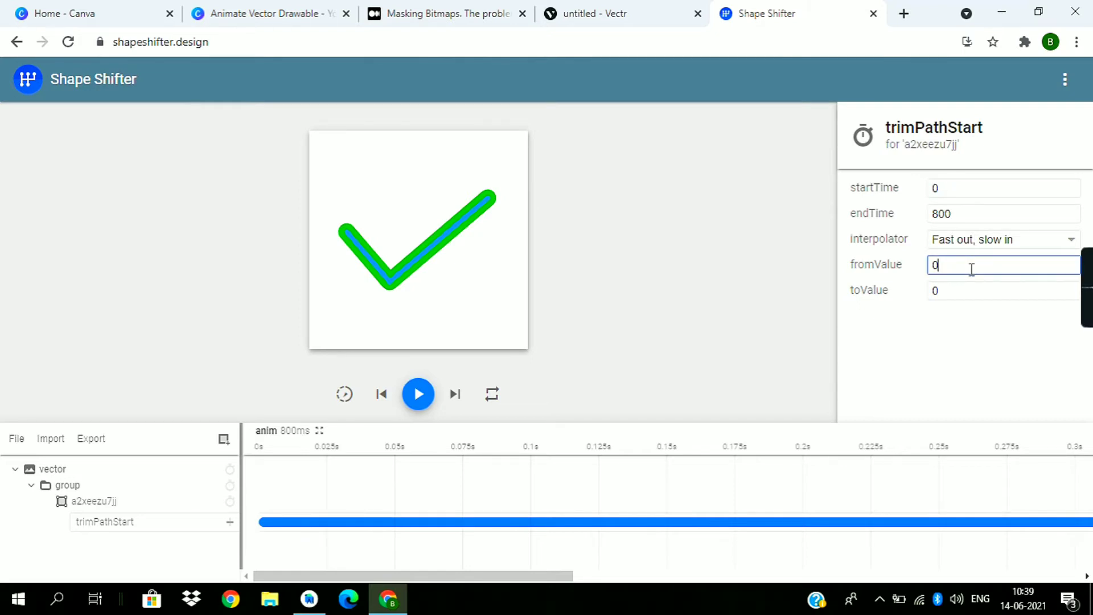
text(1)
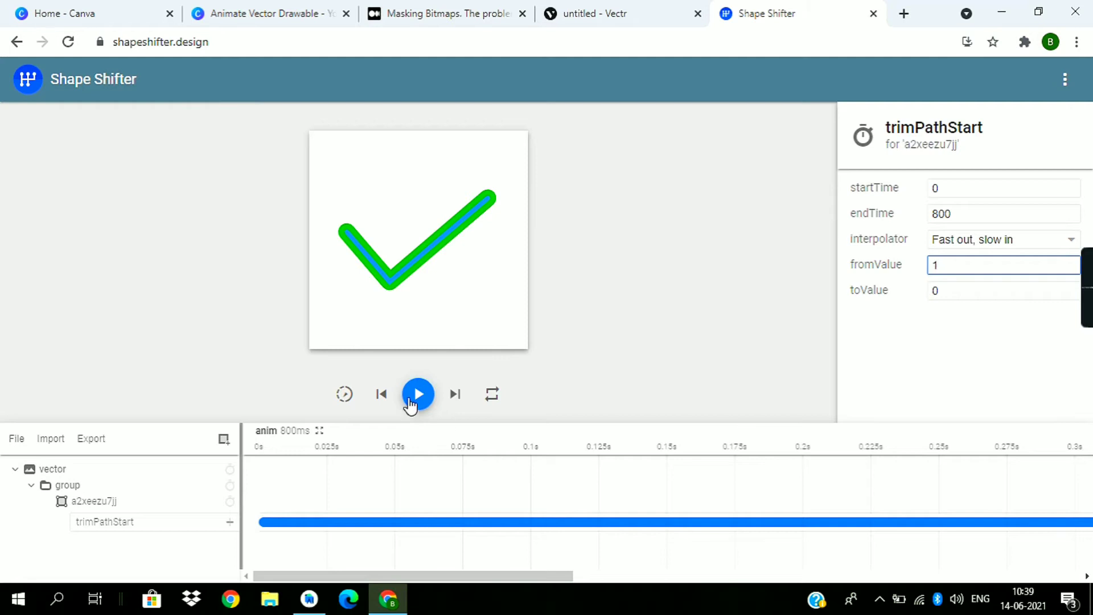
mouse_move(417, 394)
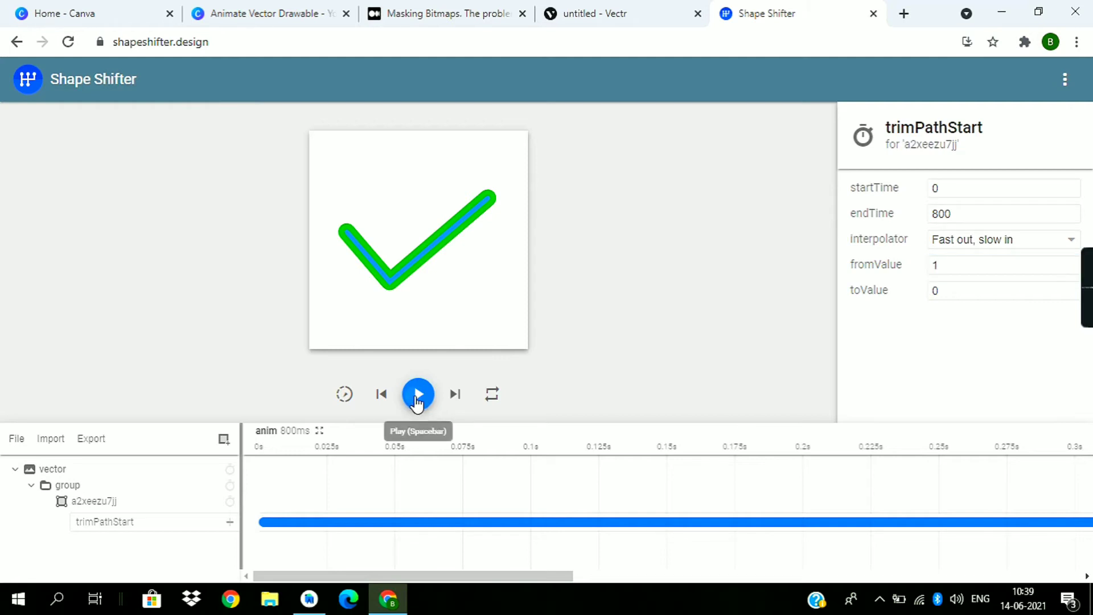
- Preview the tick drawing itself in, stop playback and deselect the animation
click(417, 394)
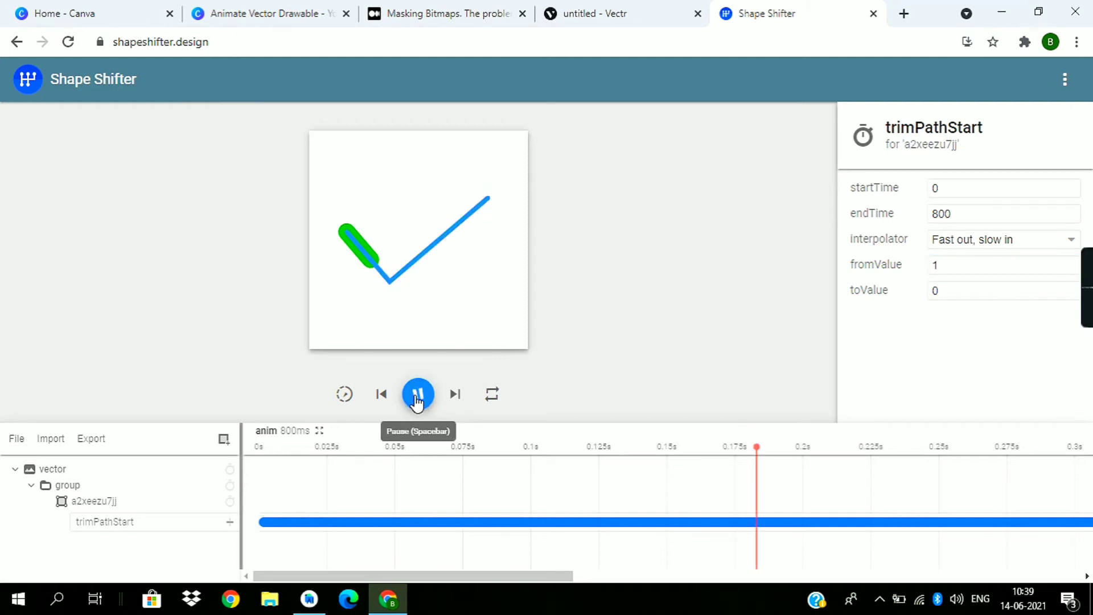
click(418, 394)
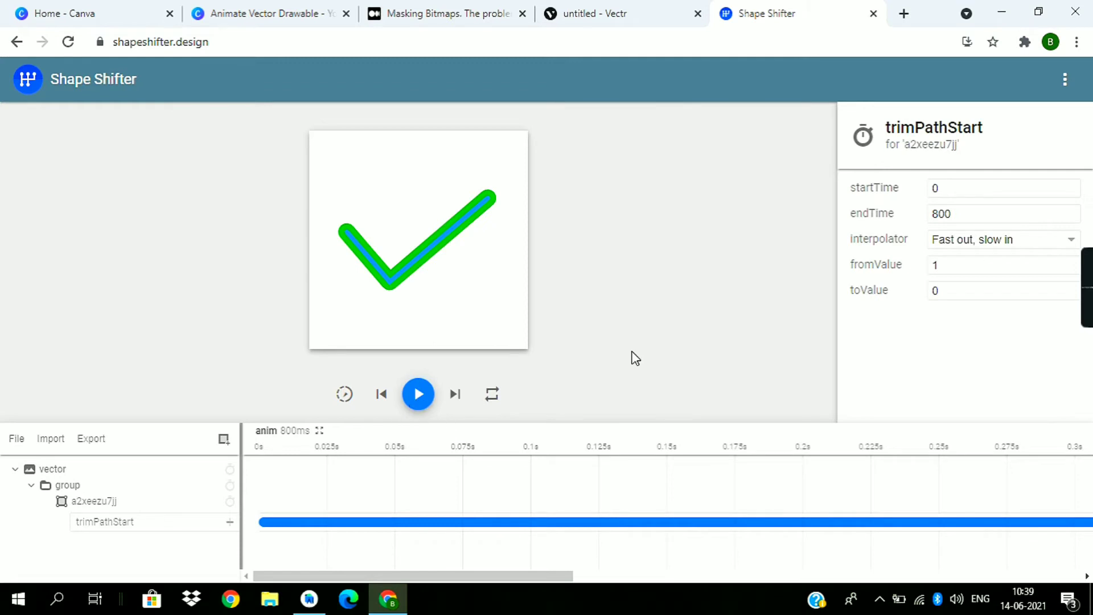
click(624, 340)
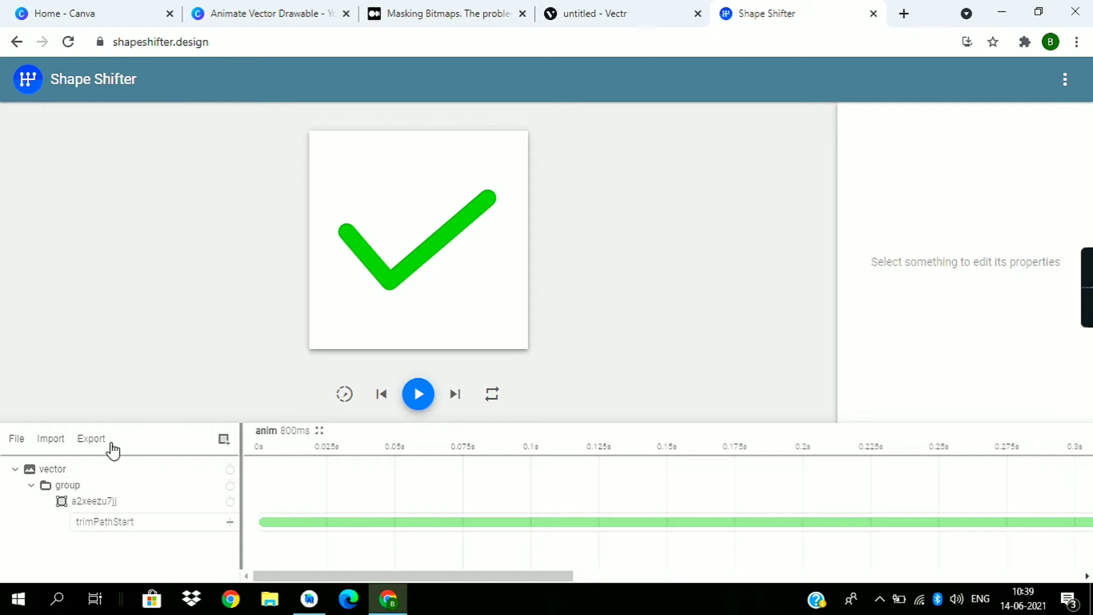
- Export the animation as an Animated Vector Drawable
click(91, 438)
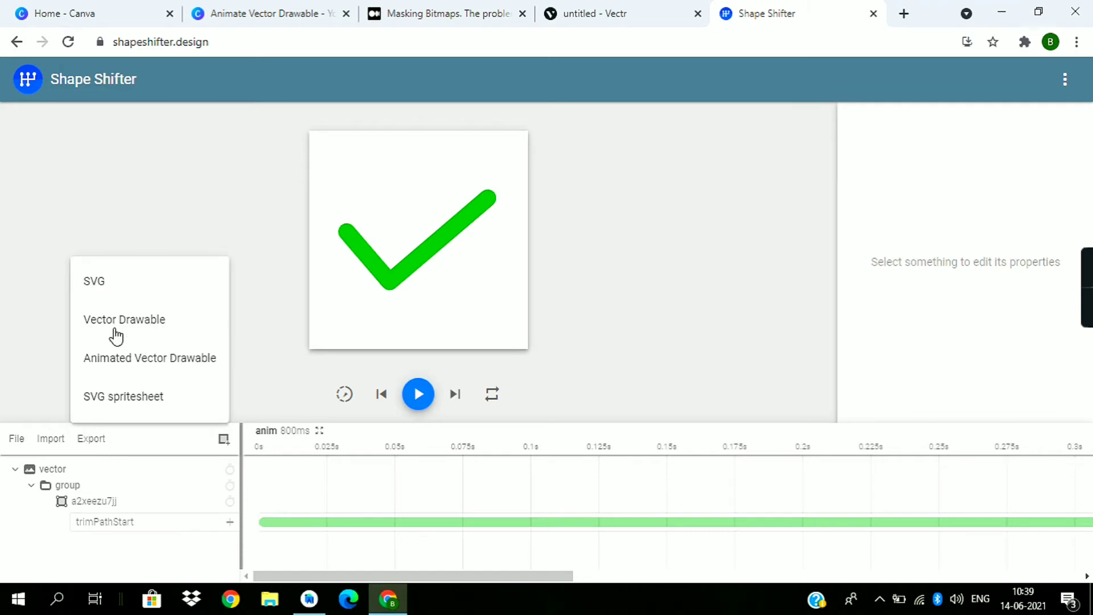
click(116, 369)
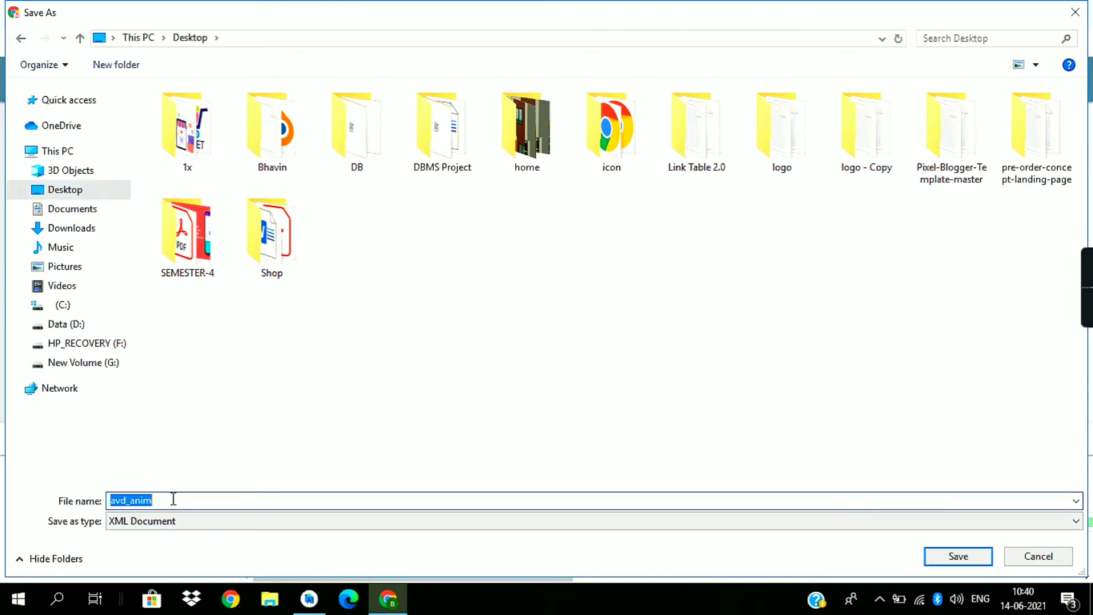
mouse_move(153, 500)
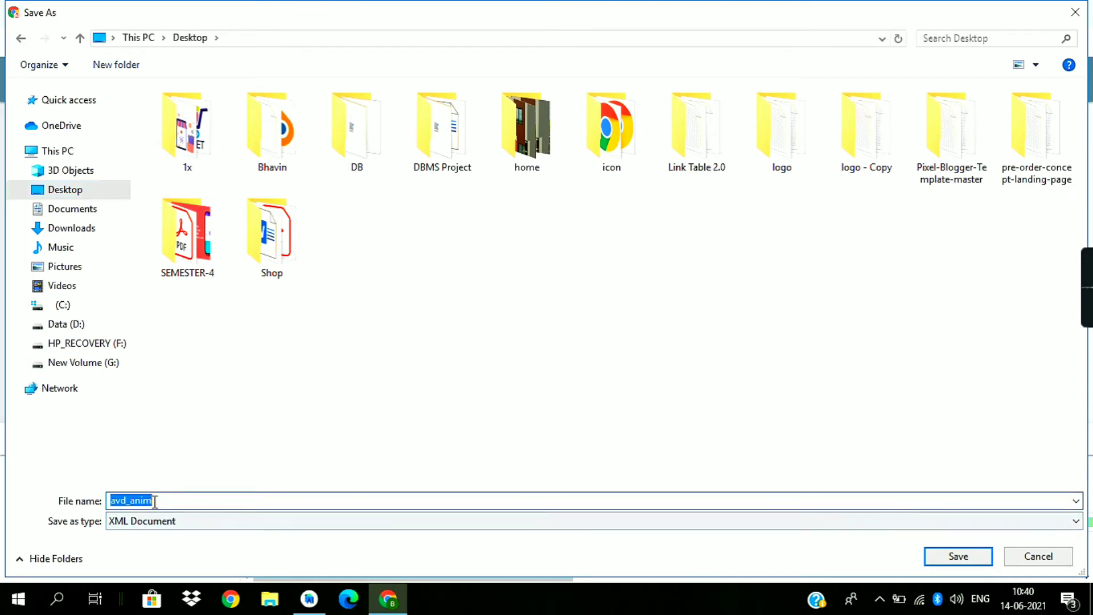
- Save the exported drawable to the Desktop as anim_vector.xml
text(anim)
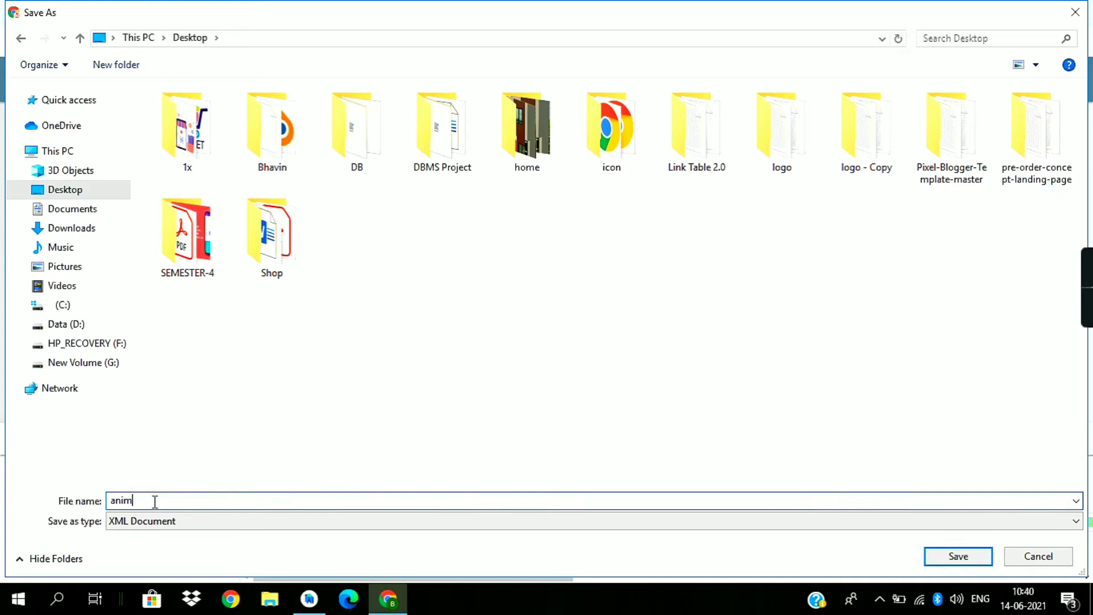
text(_vect)
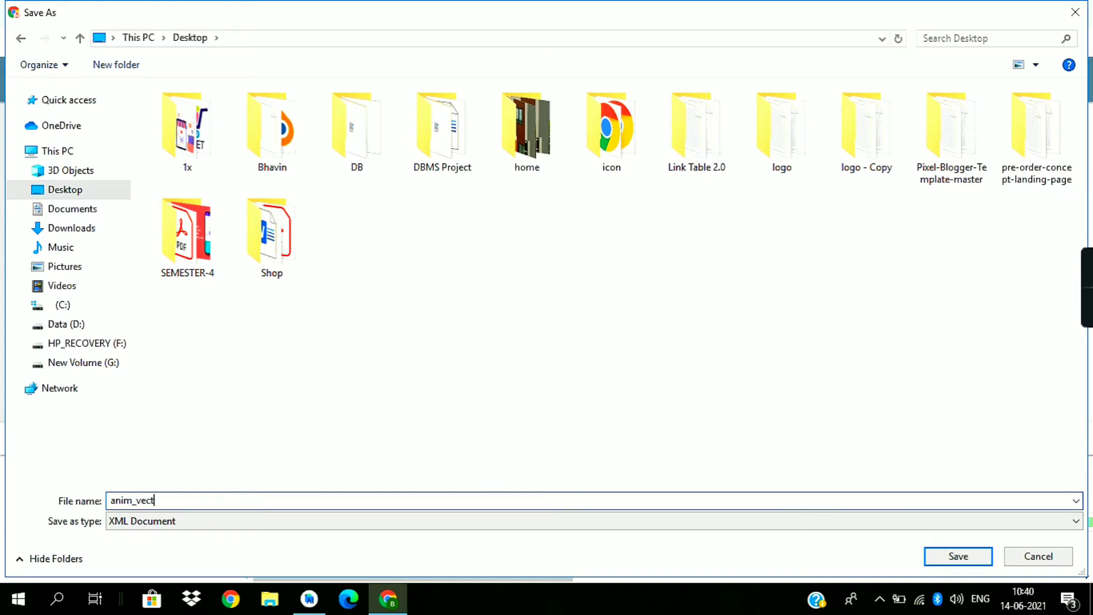
text(or)
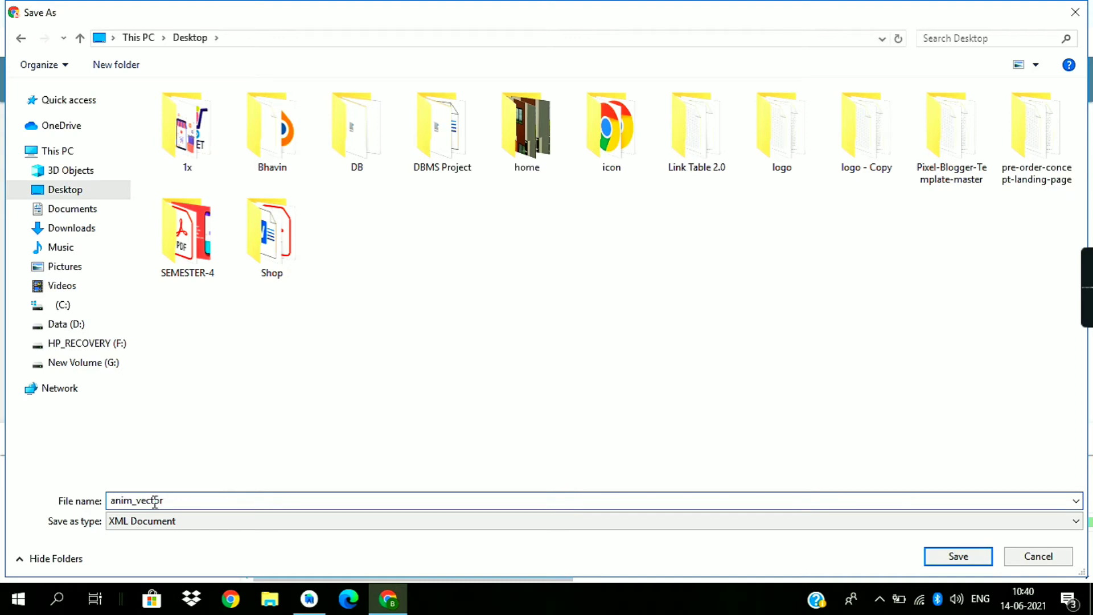
click(957, 556)
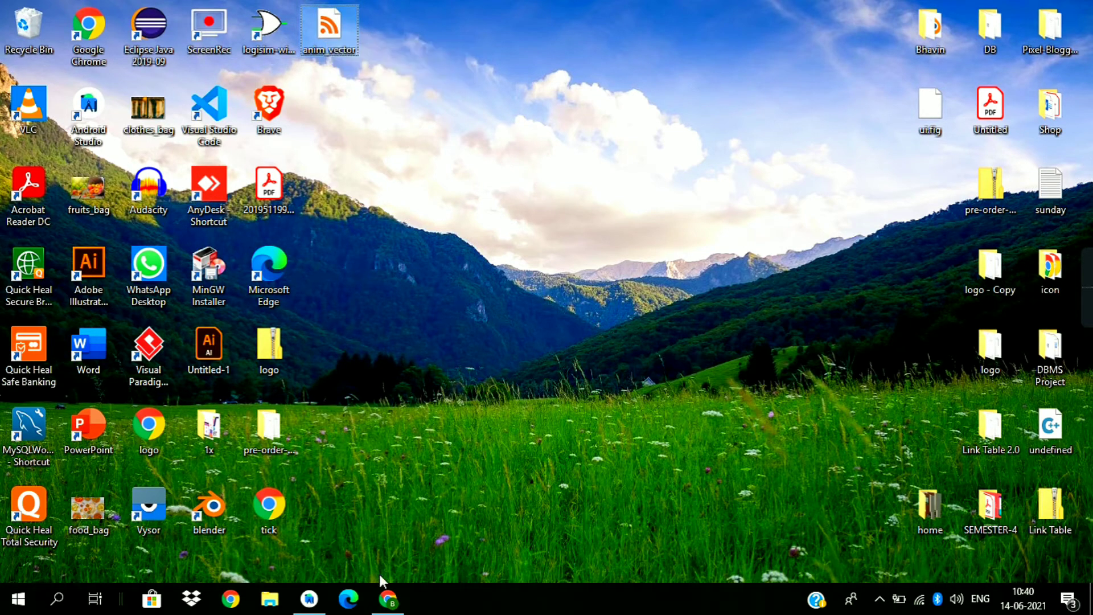
- Copy anim_vector.xml from the Desktop into the project's res/drawable directory
click(388, 599)
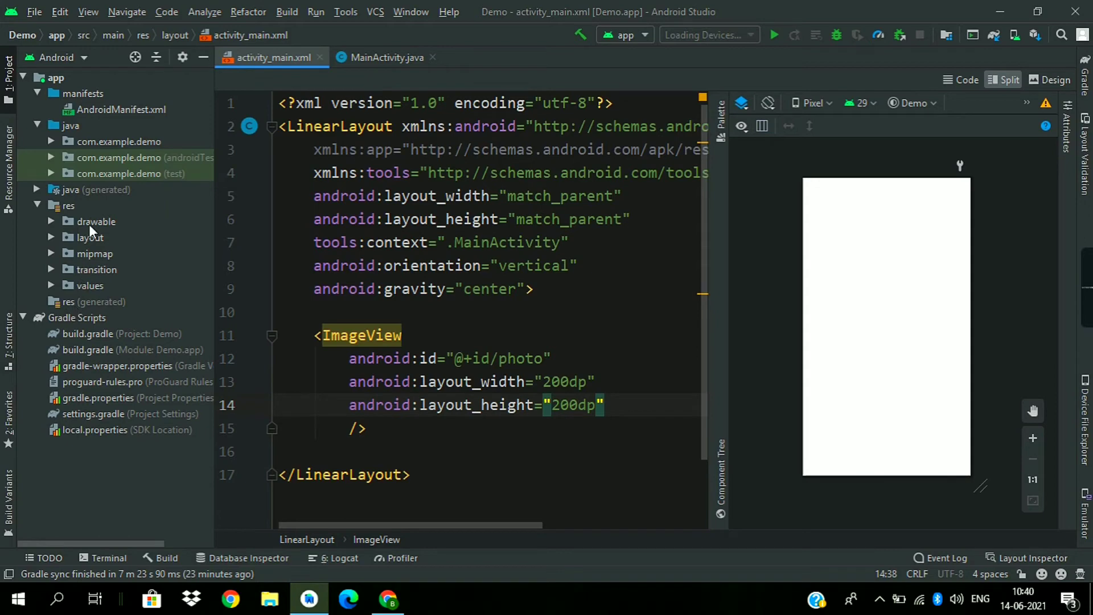
click(96, 221)
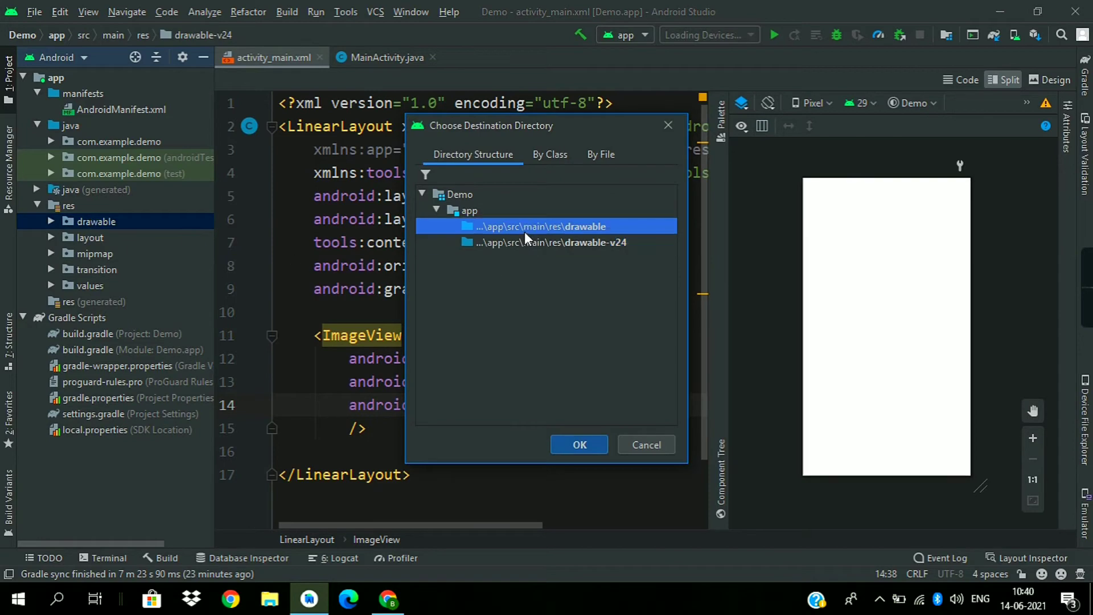
click(579, 445)
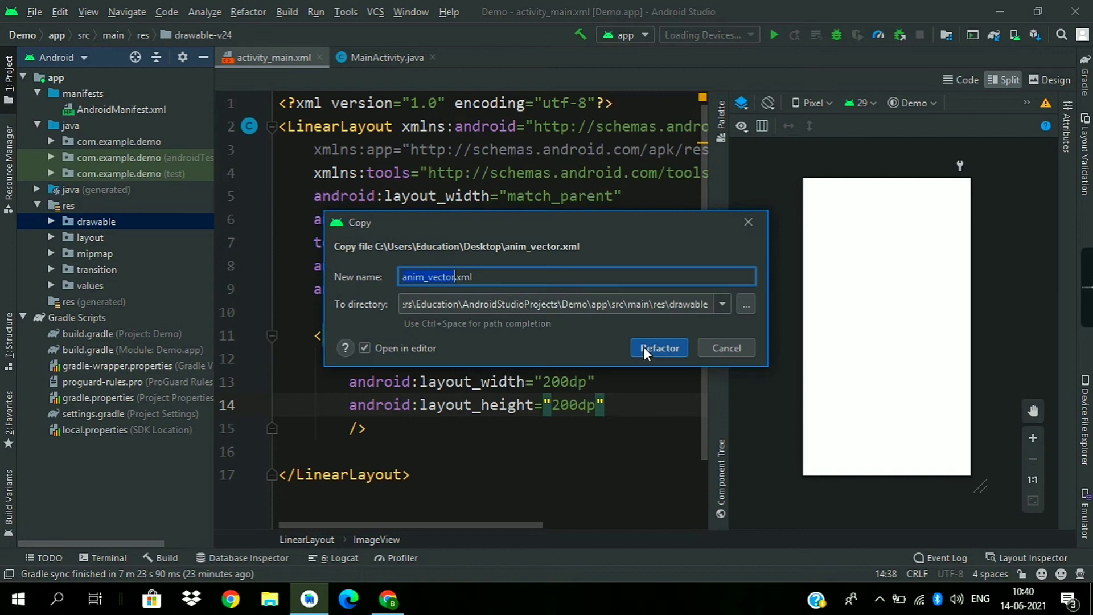
click(658, 348)
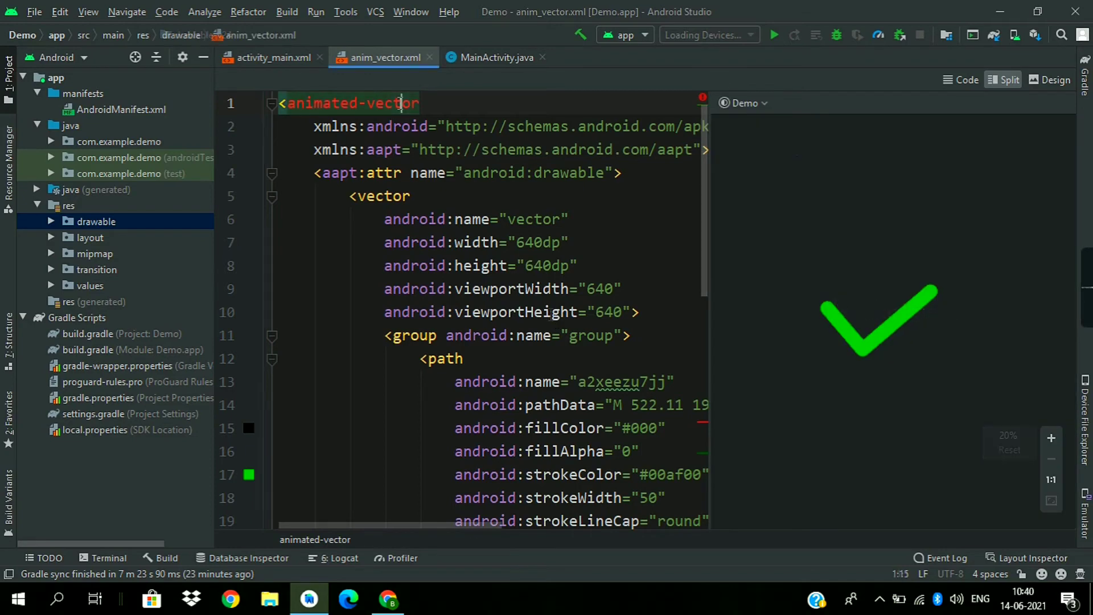
- Override anim_vector.xml in drawable-v21 to fix the animated-vector API 21 warning, then return to the ImageView
click(289, 120)
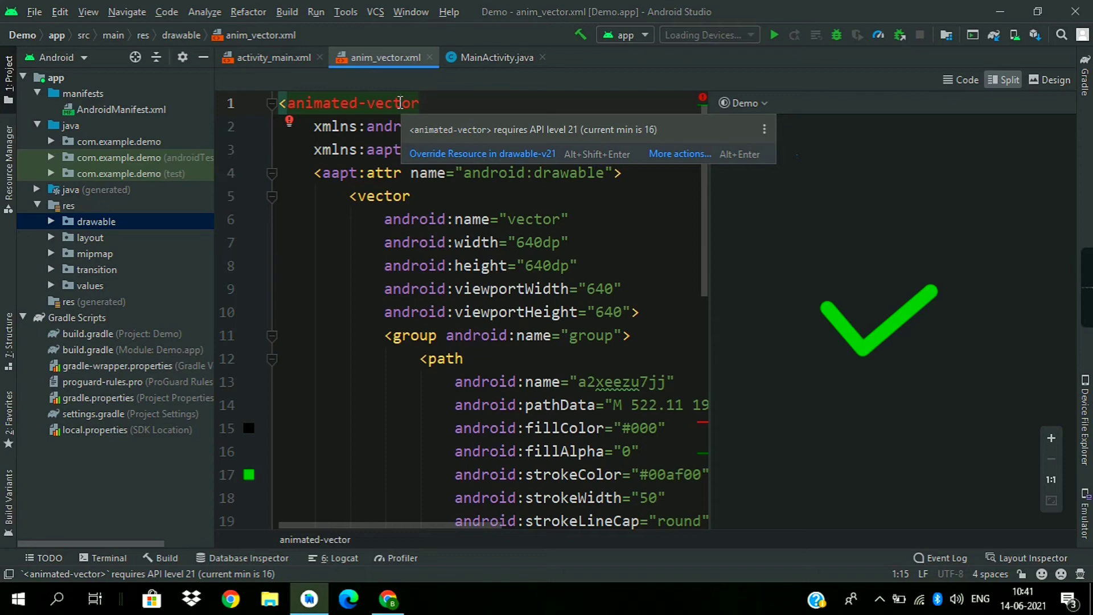
click(679, 155)
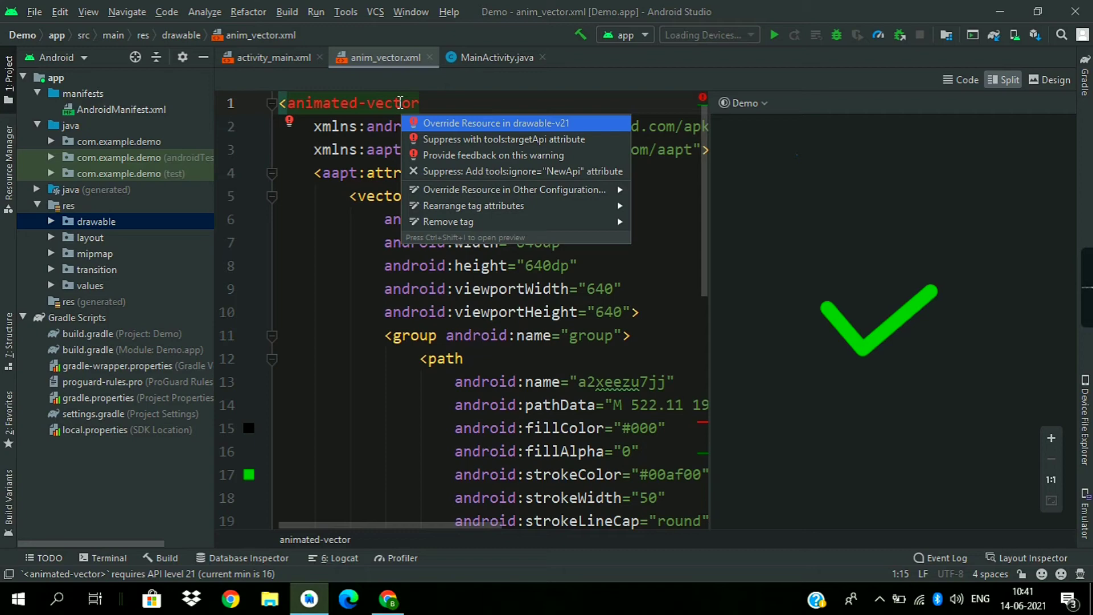
click(494, 124)
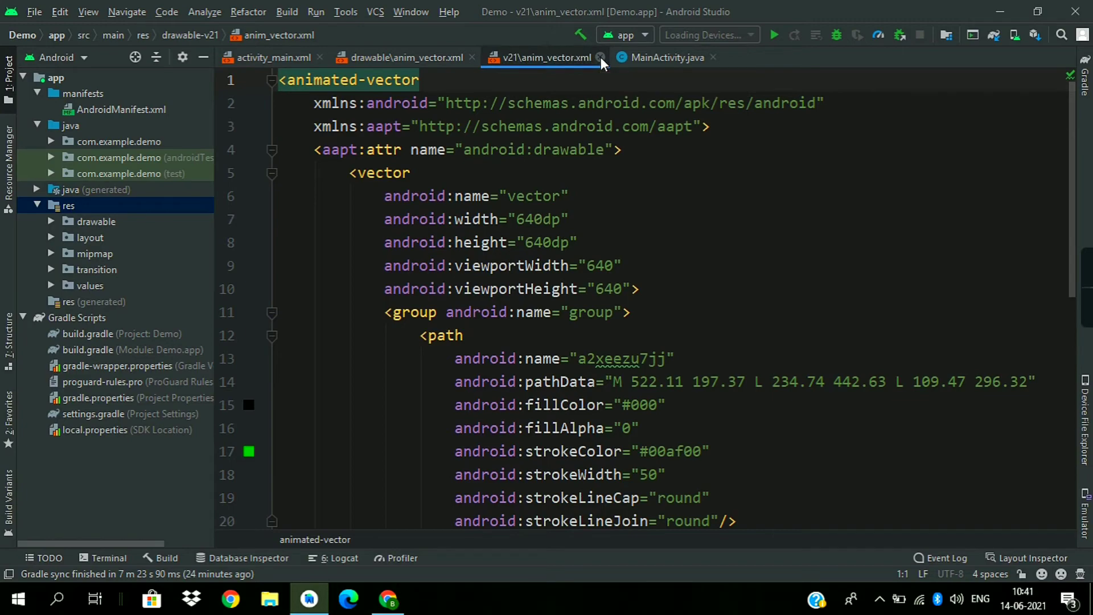
click(600, 57)
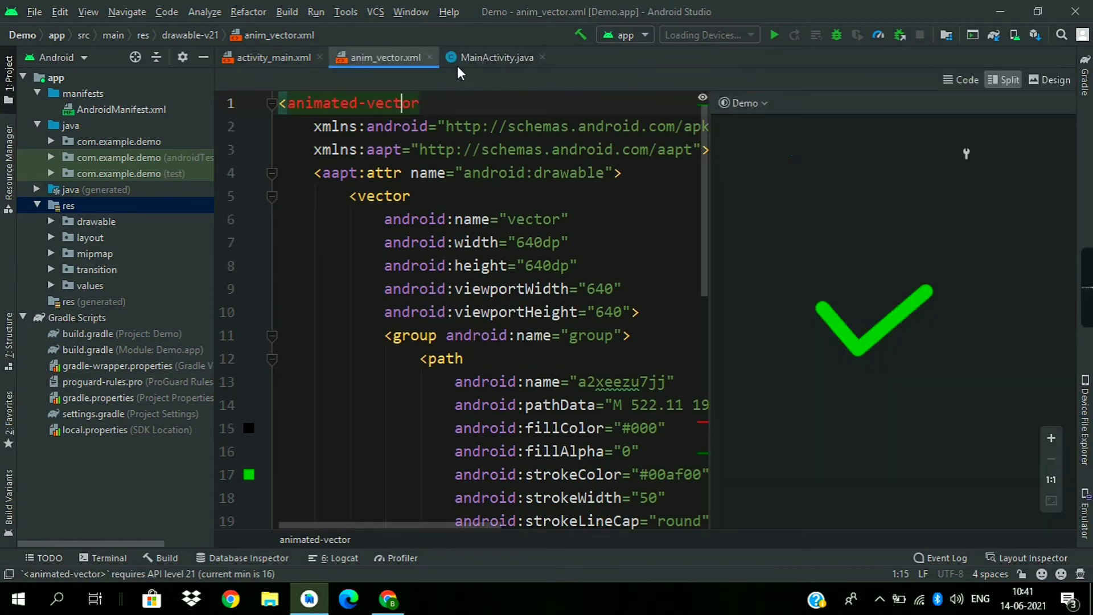
click(272, 57)
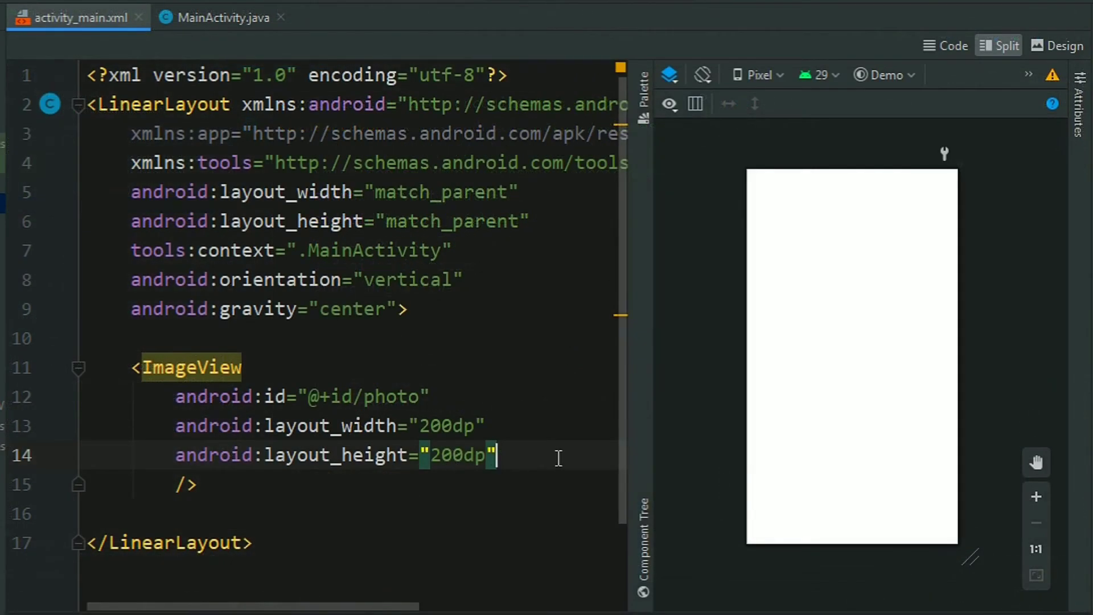
text(android:src=")
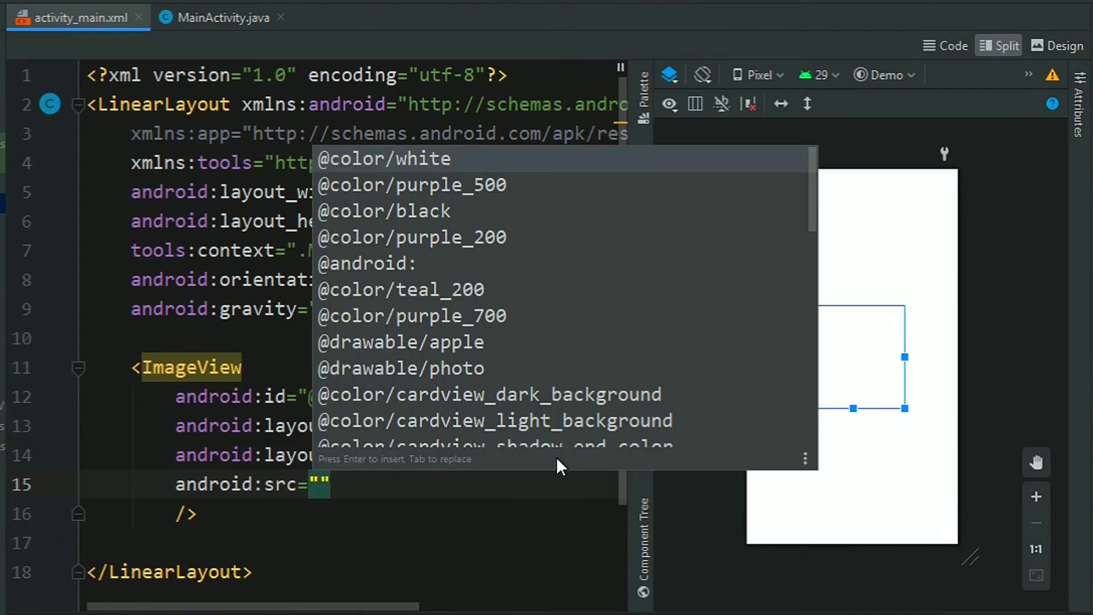
text(@drawable/anim_vector)
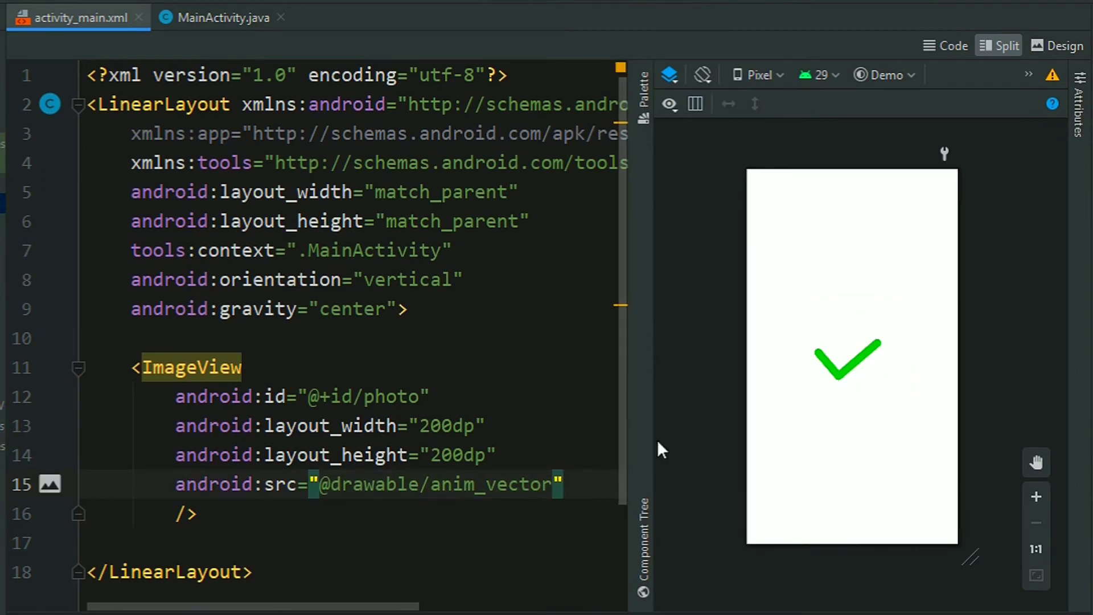
click(221, 17)
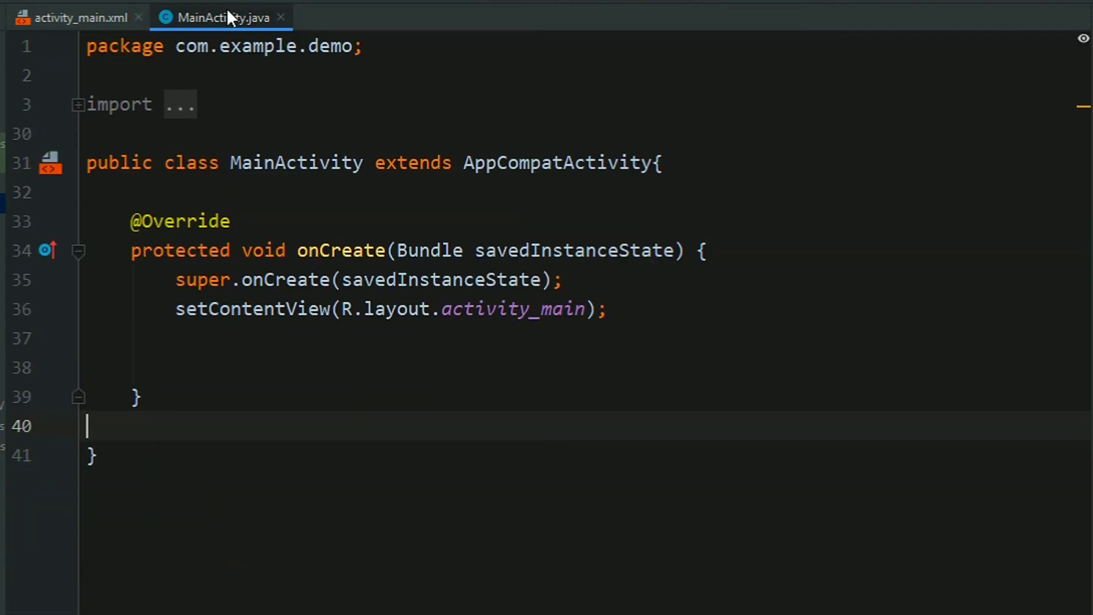
- Declare 'ImageView img;' and assign 'img = findViewById(R.id.photo);' in onCreate
click(382, 367)
text(I)
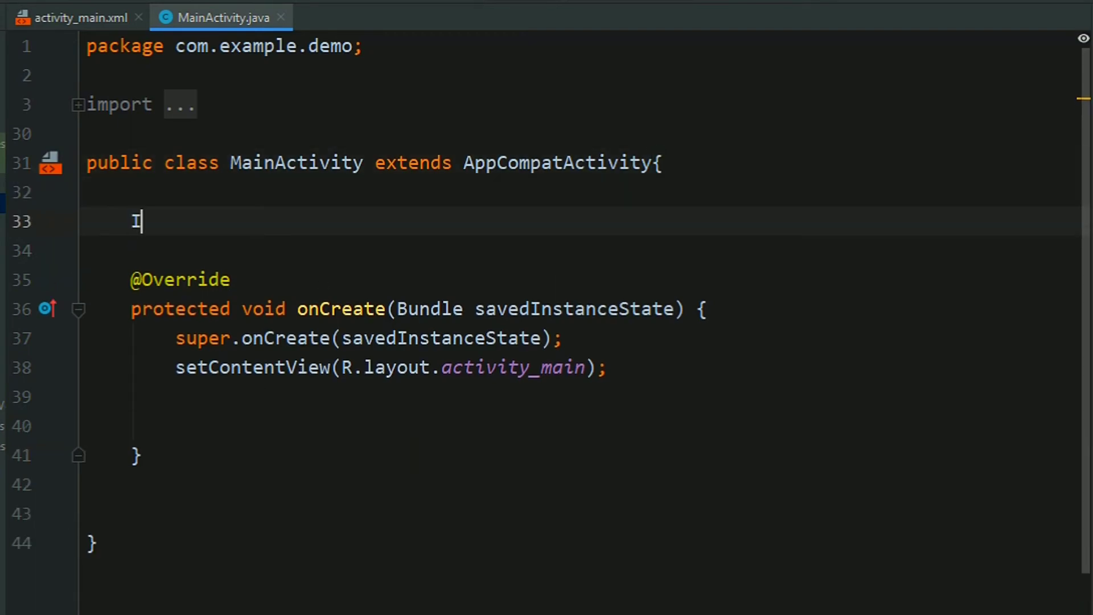
text(mageView img;)
click(581, 426)
text(img = findViewById(R.)
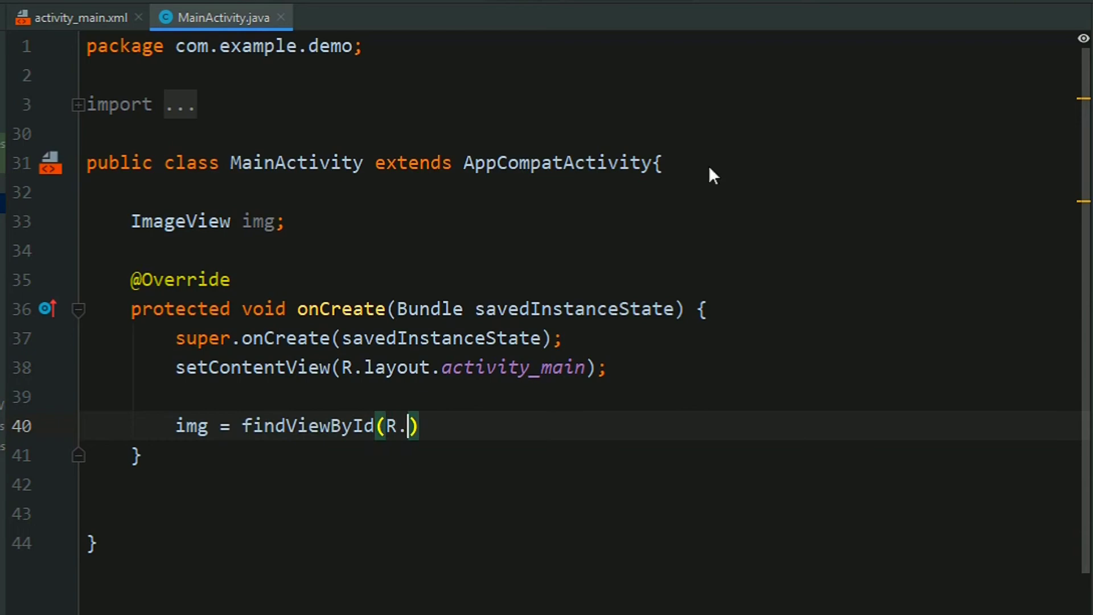
text(id.photo)
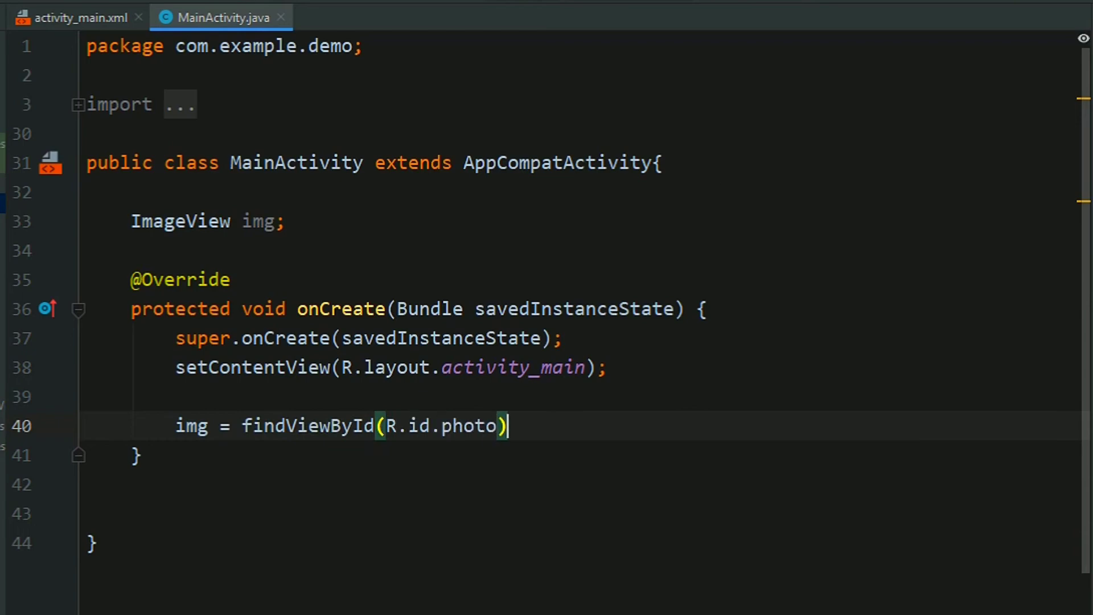
text(;)
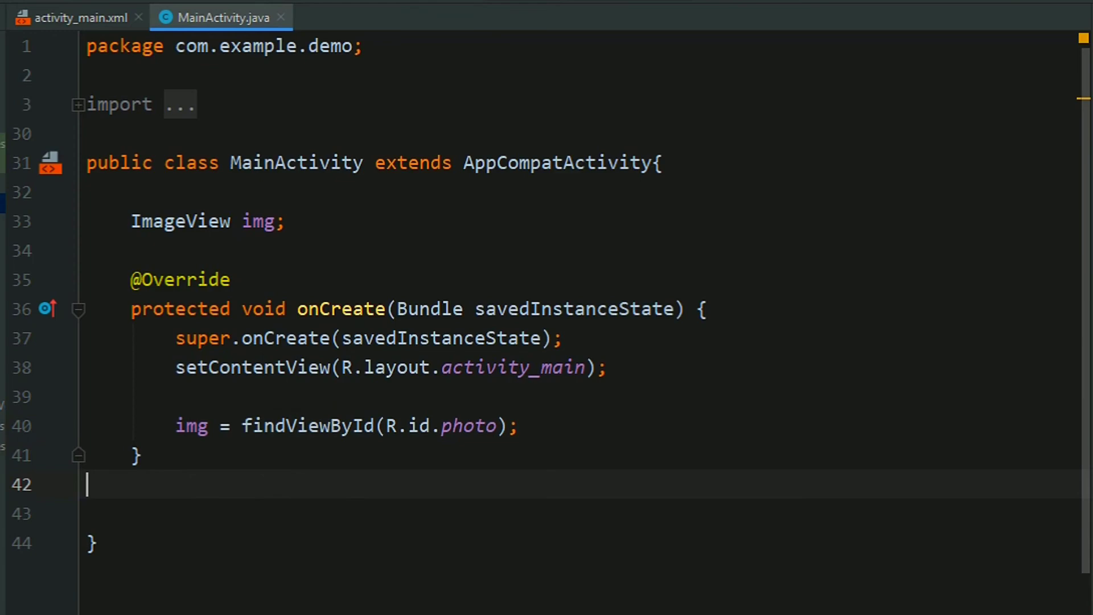
- Override onTouchEvent in MainActivity and change its return value to true
text(onT)
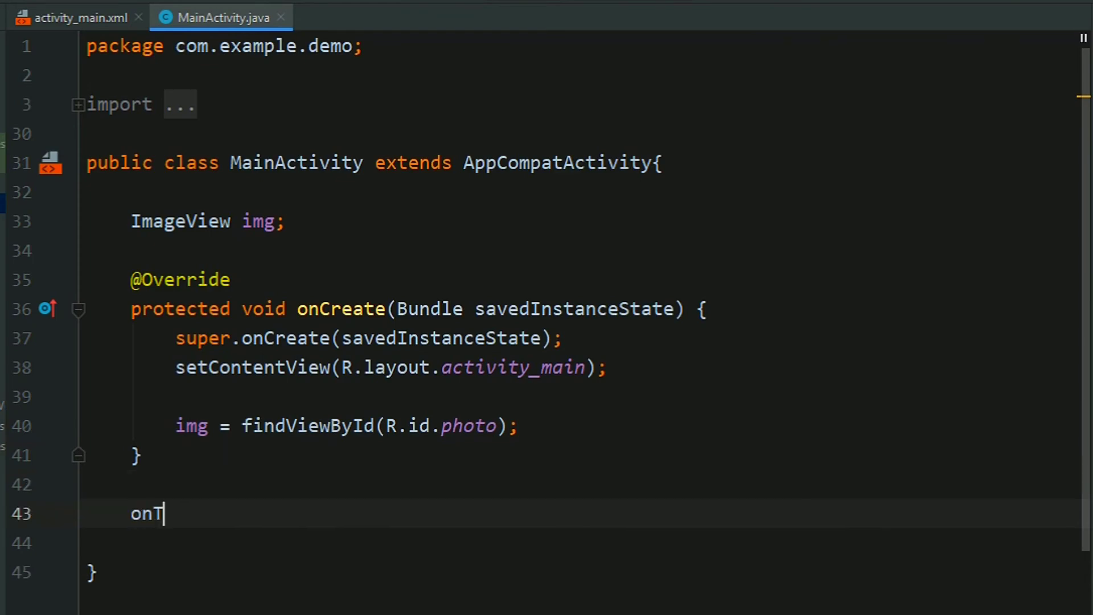
text(T)
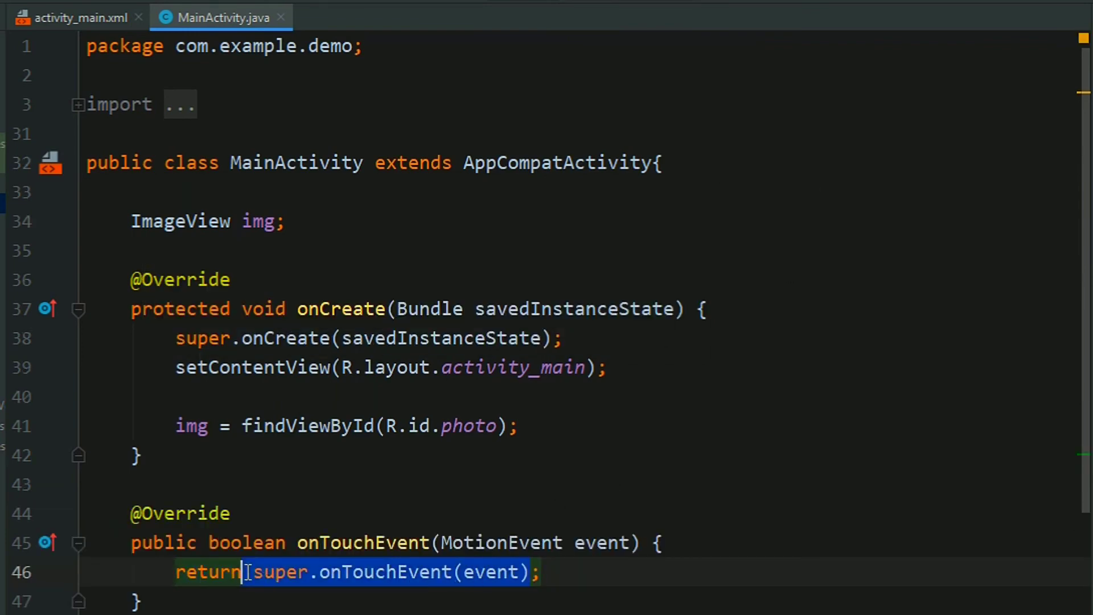
text(tru;)
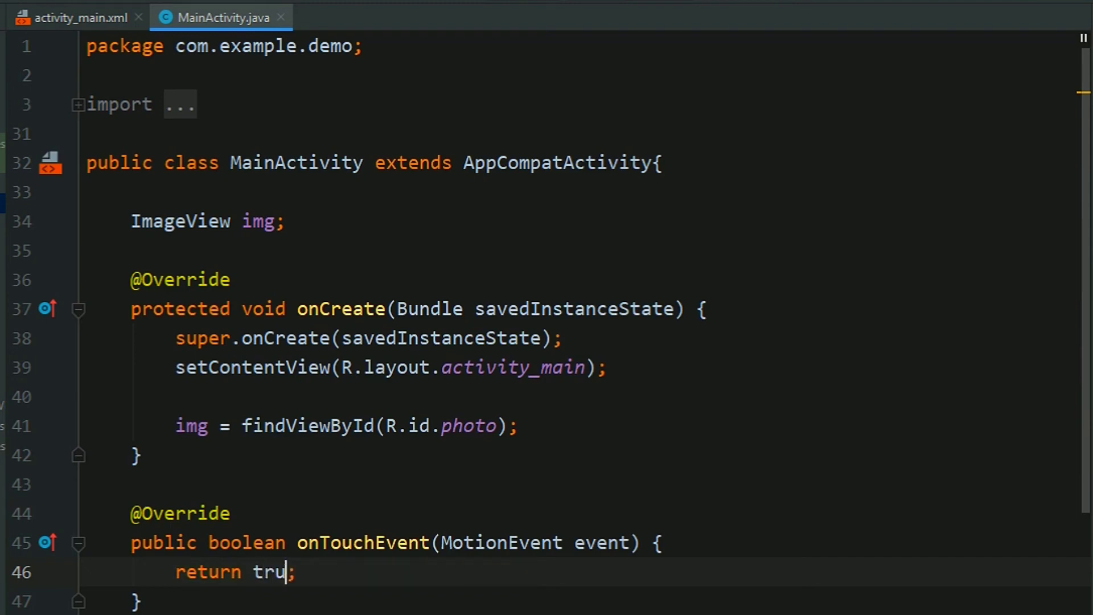
text(e)
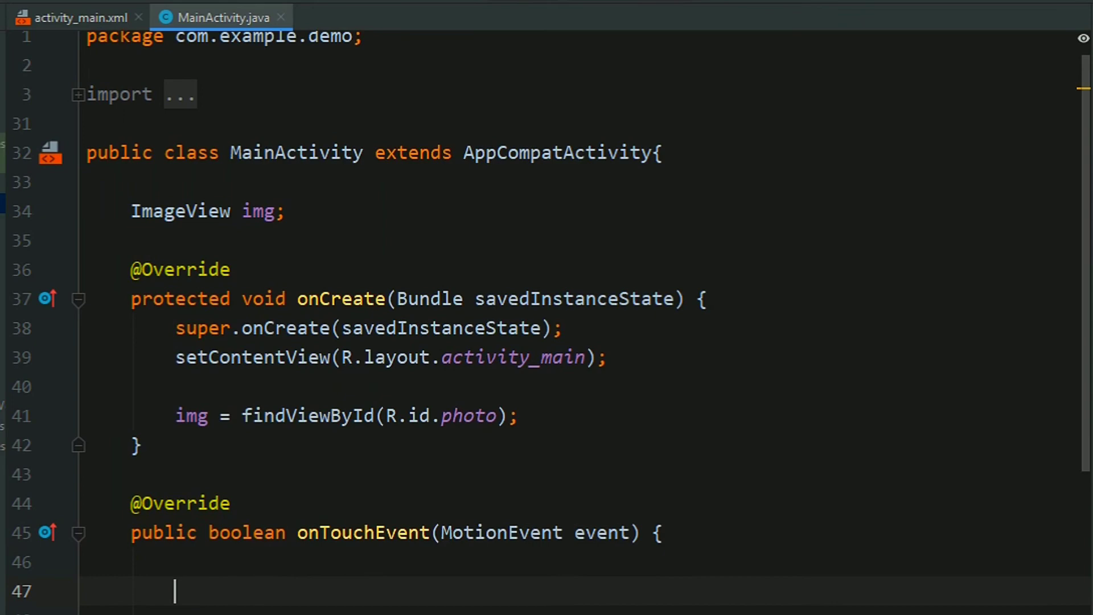
- Add an empty 'if(event.getAction() == MotionEvent.ACTION_DOWN){ }' block inside onTouchEvent
text(if()
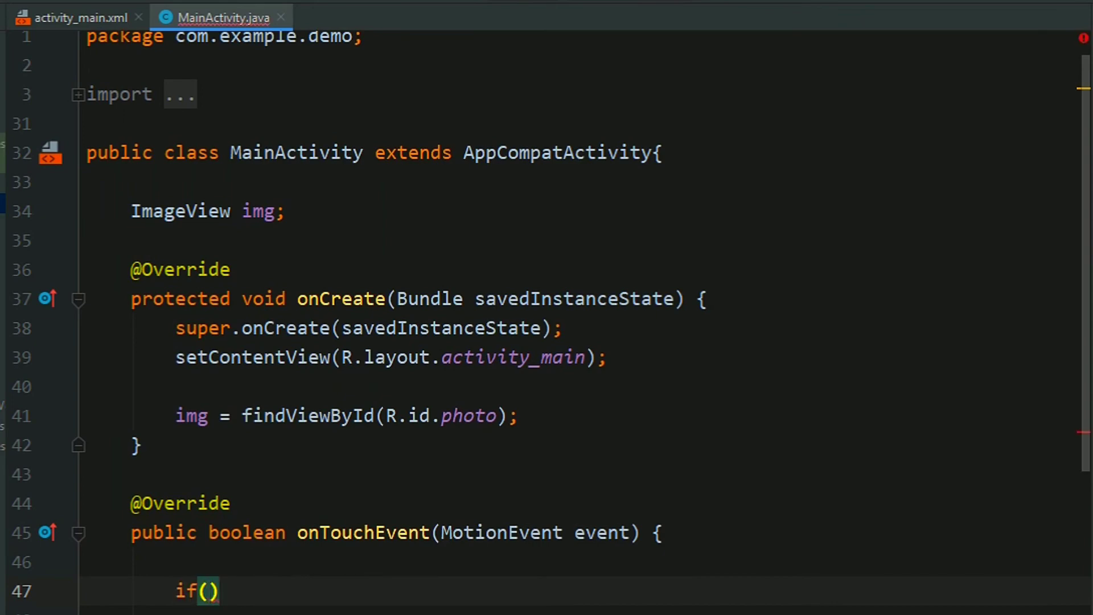
text(event.)
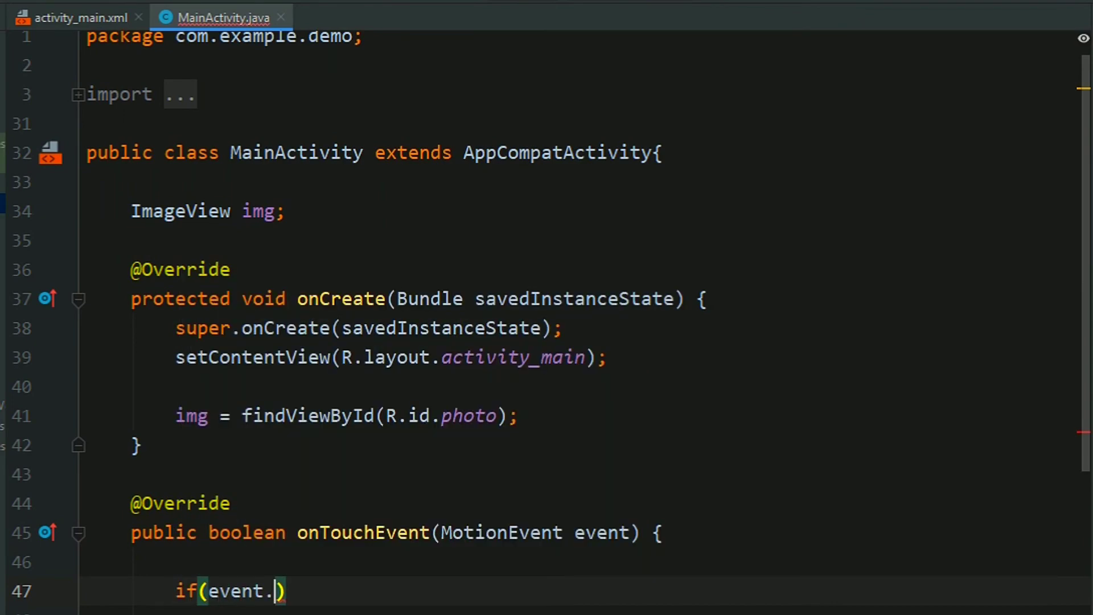
text(getAction() ==)
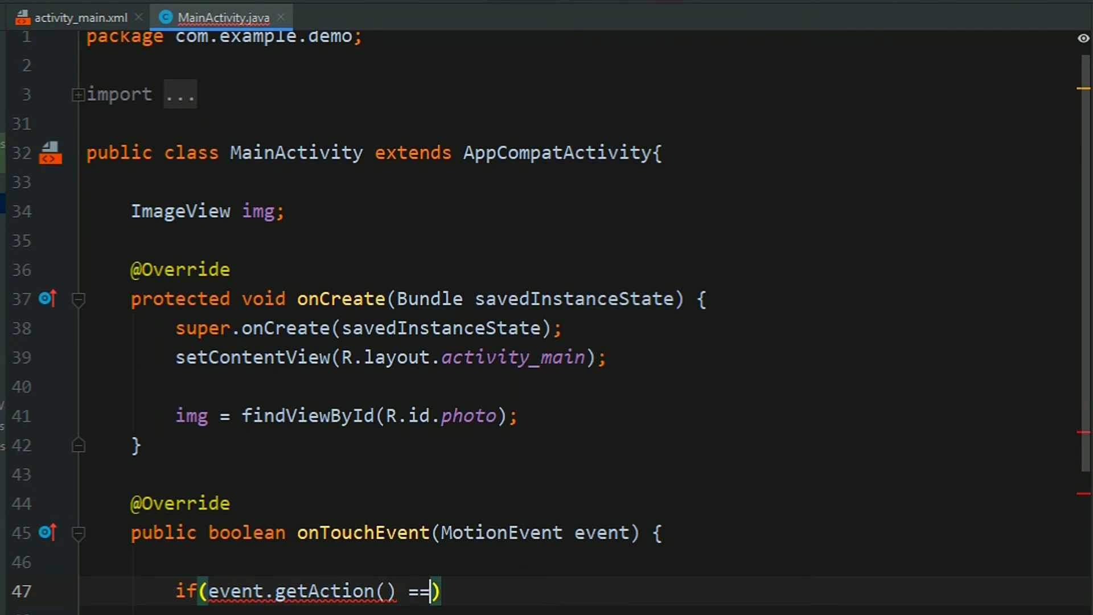
text(ACTION_DOWN)
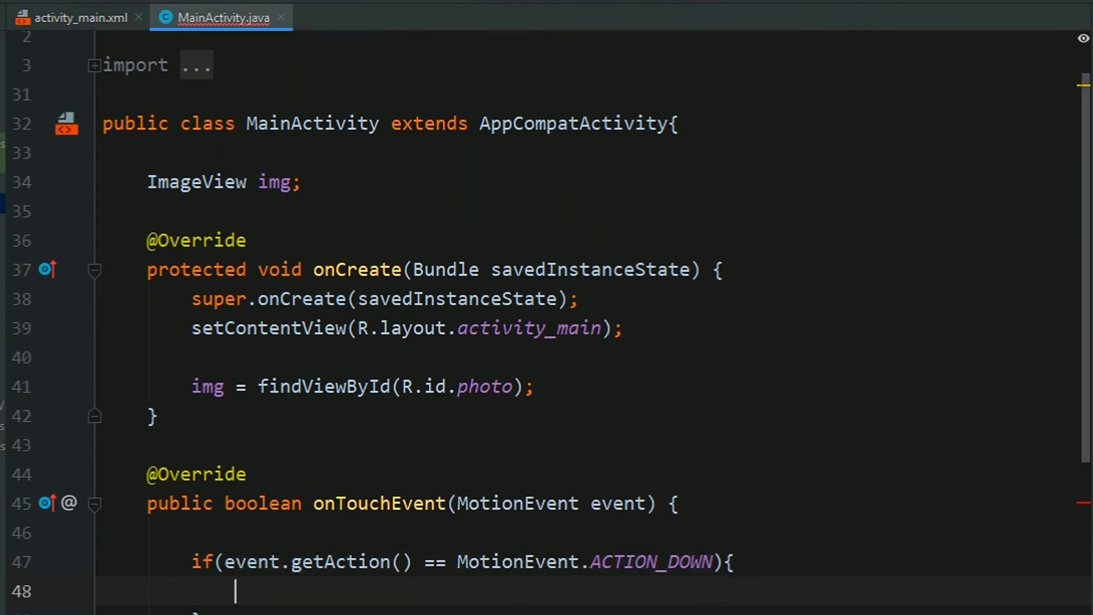
scroll(down, 3)
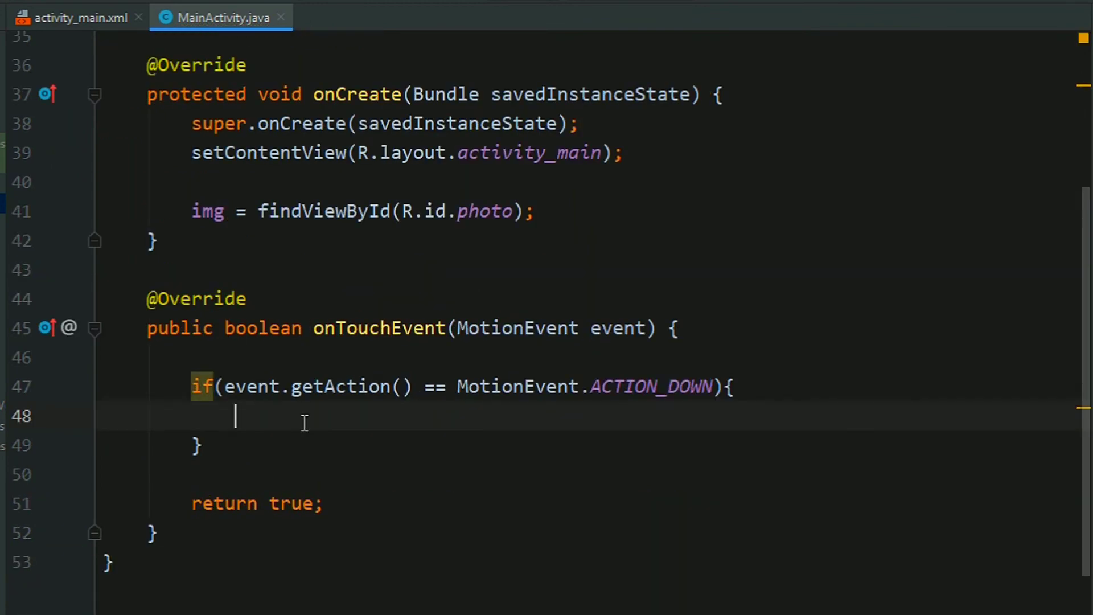
- Write 'AnimatedVectorDrawable drawable = img.getDrawable();' inside the ACTION_DOWN block
text(AnimatedVectorDrawable drawable =)
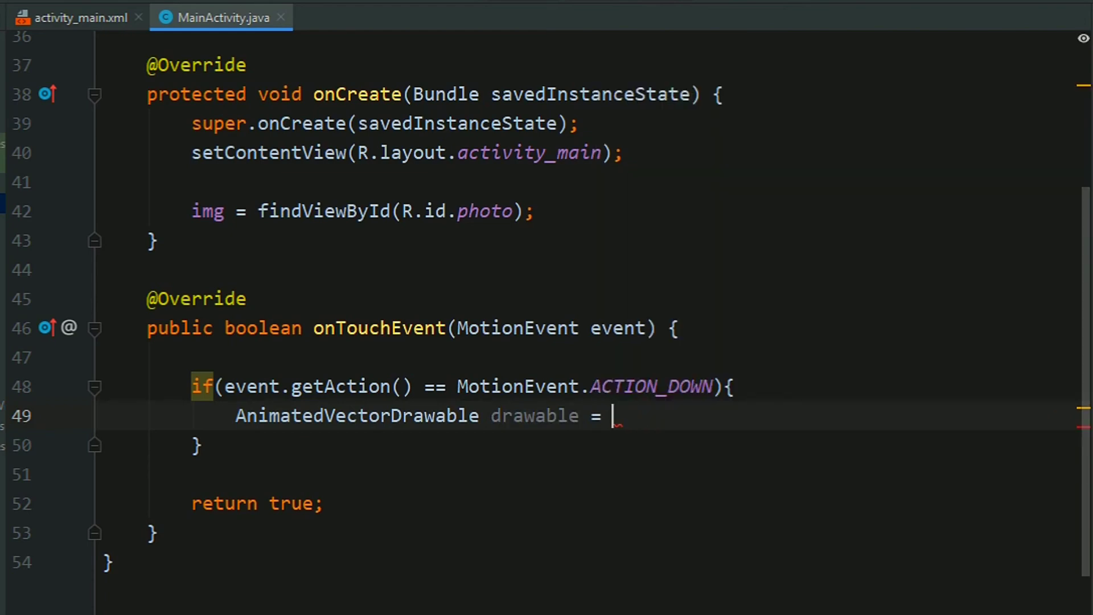
text(img)
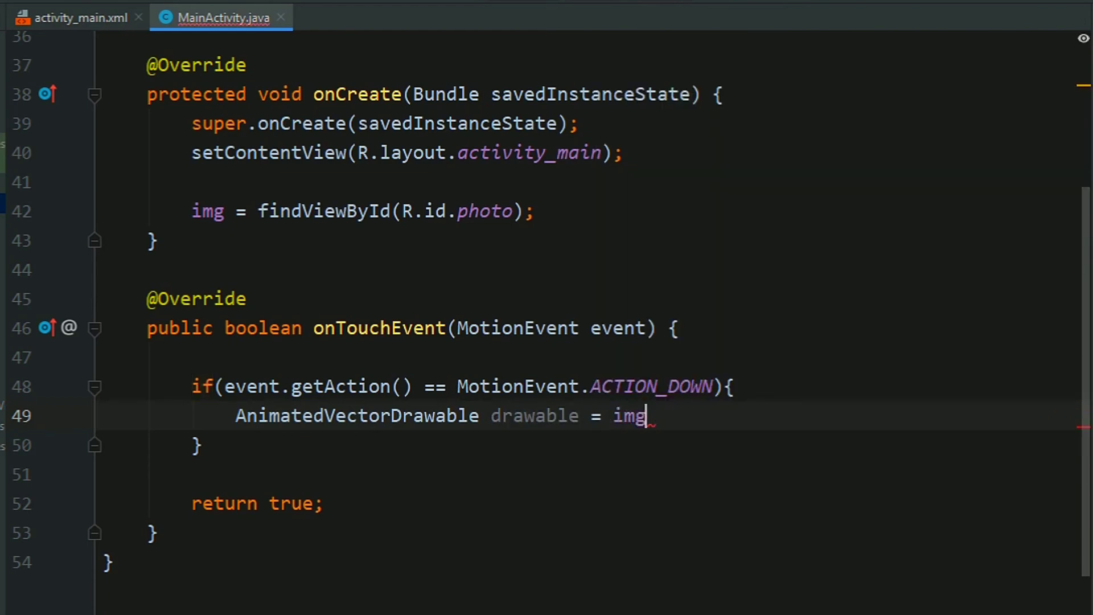
text(.getDrawable()
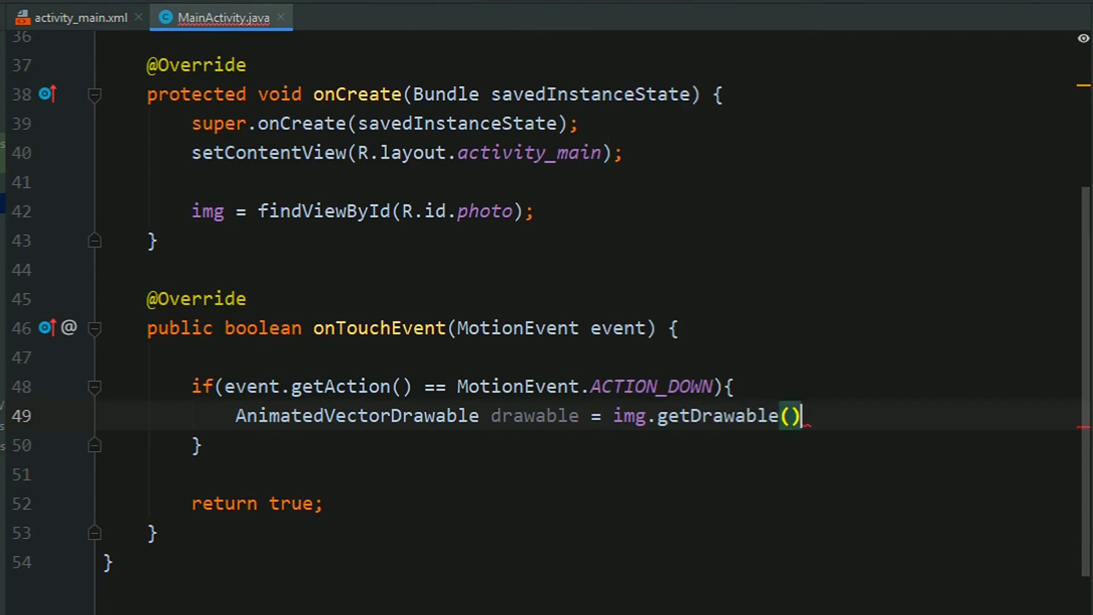
text(;)
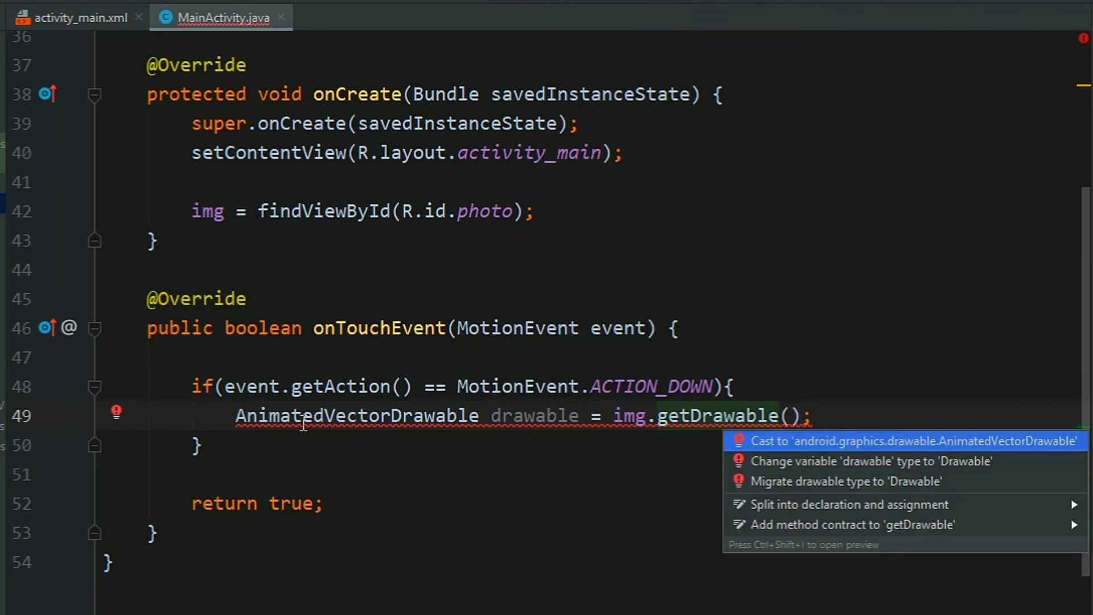
click(900, 441)
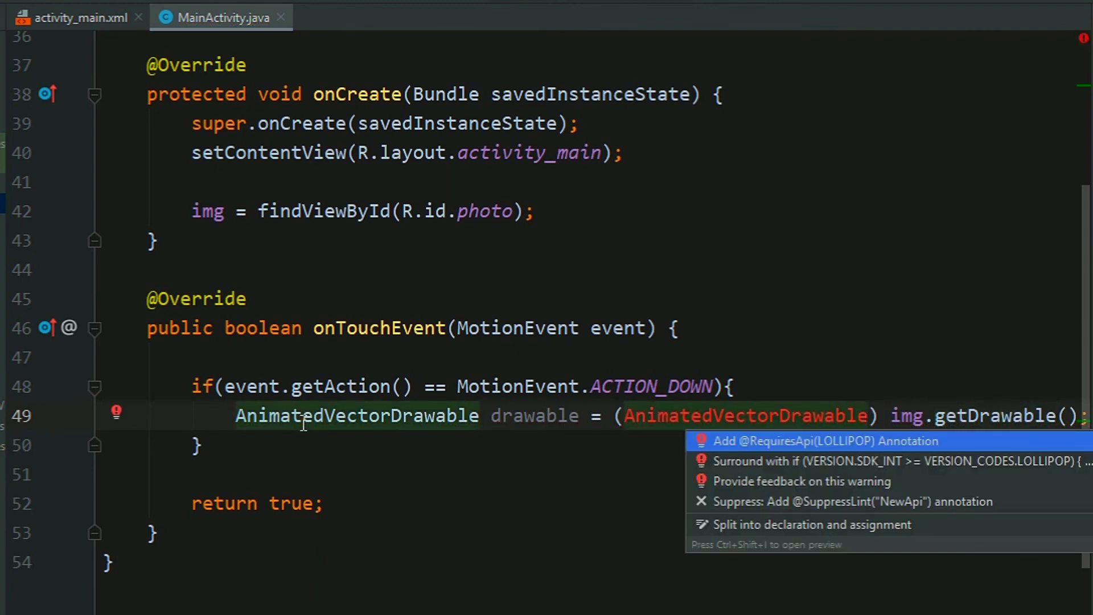
click(825, 441)
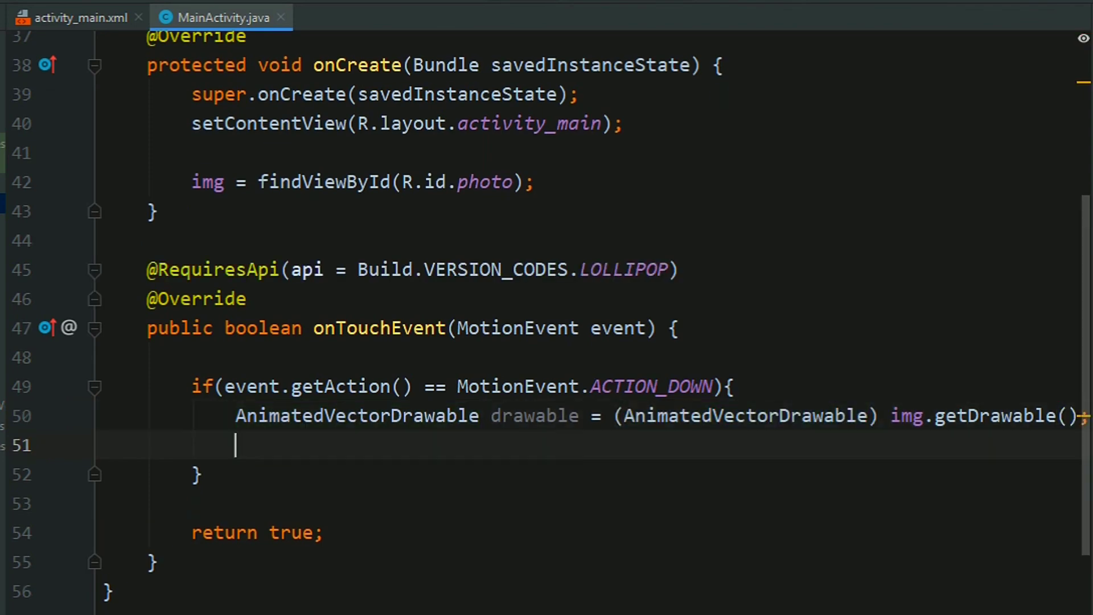
text(drawable.)
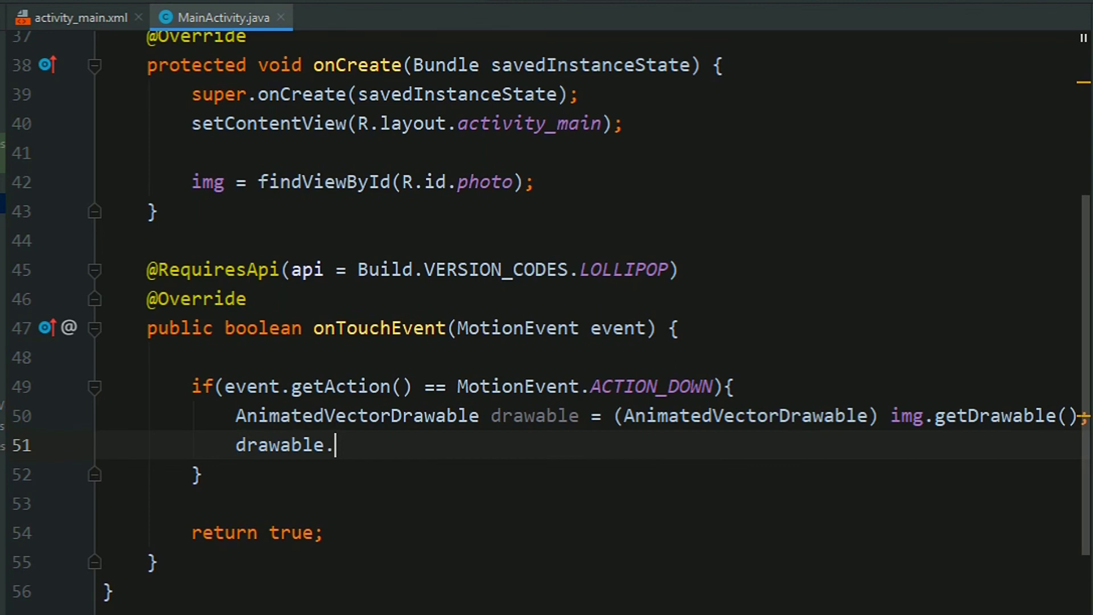
text(start();)
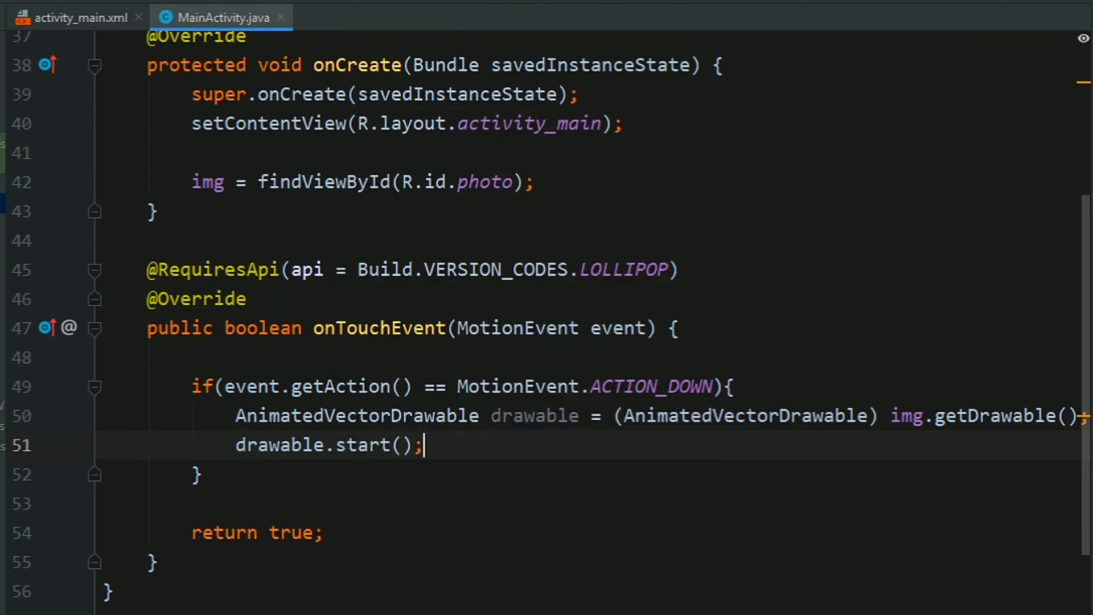